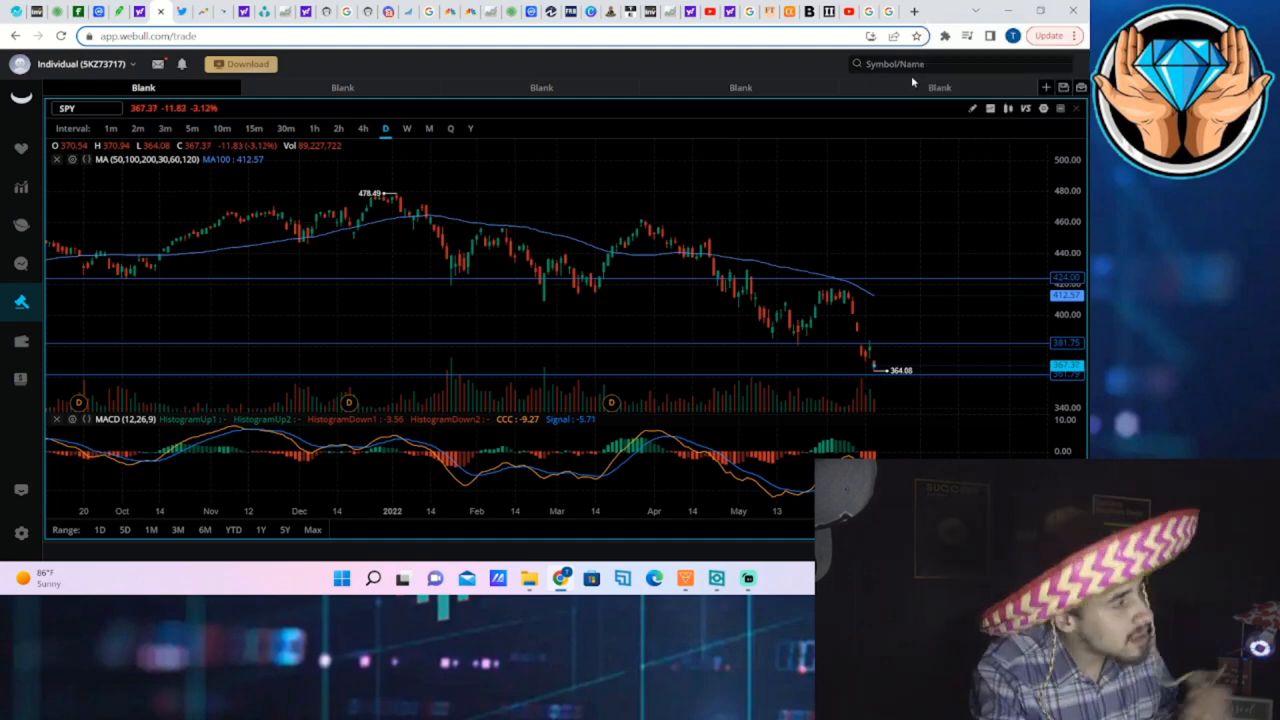
mouse_move(630, 12)
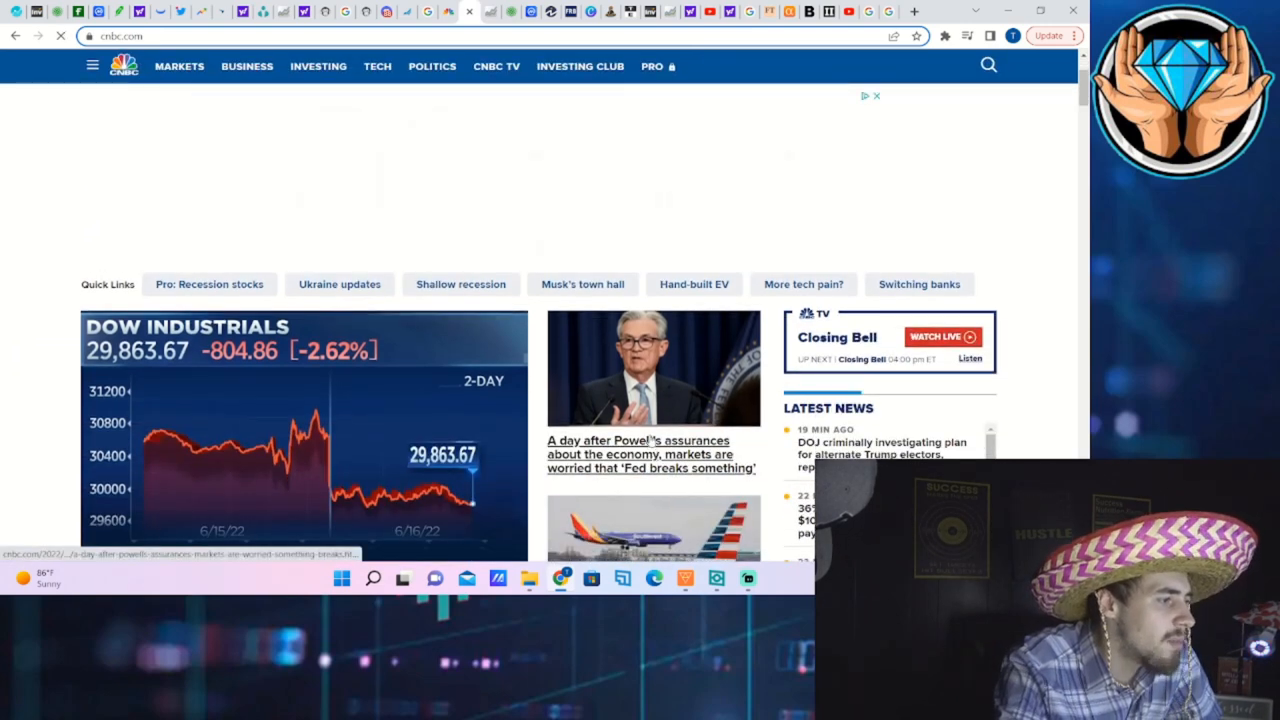
Step: Read the 'the Fed breaks something' Powell article, highlighting parts of its headline
click(636, 454)
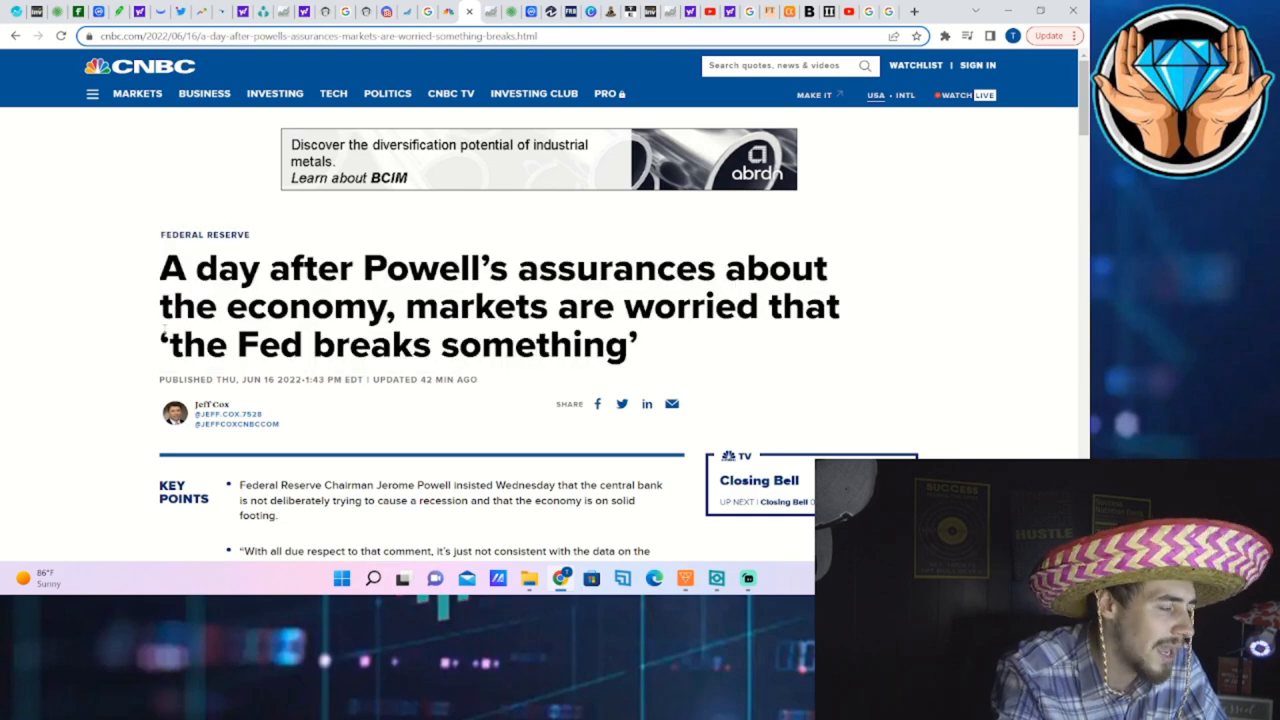
drag(162, 268, 656, 344)
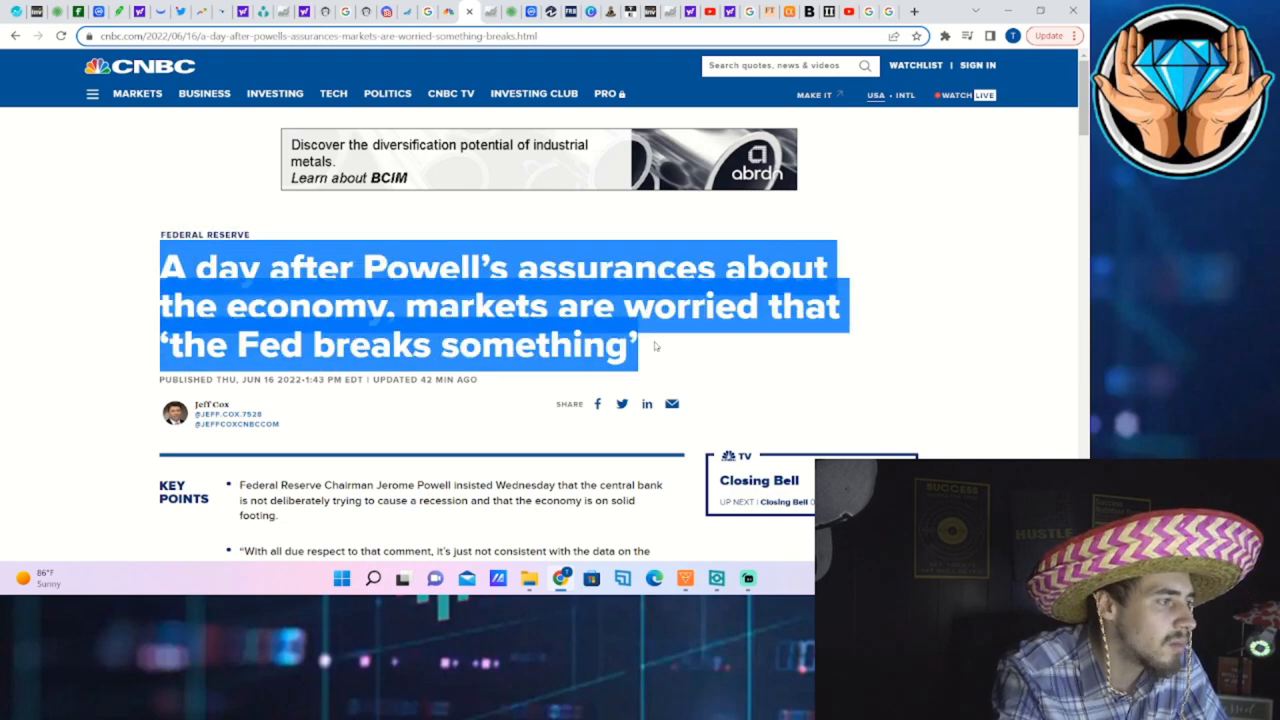
click(650, 344)
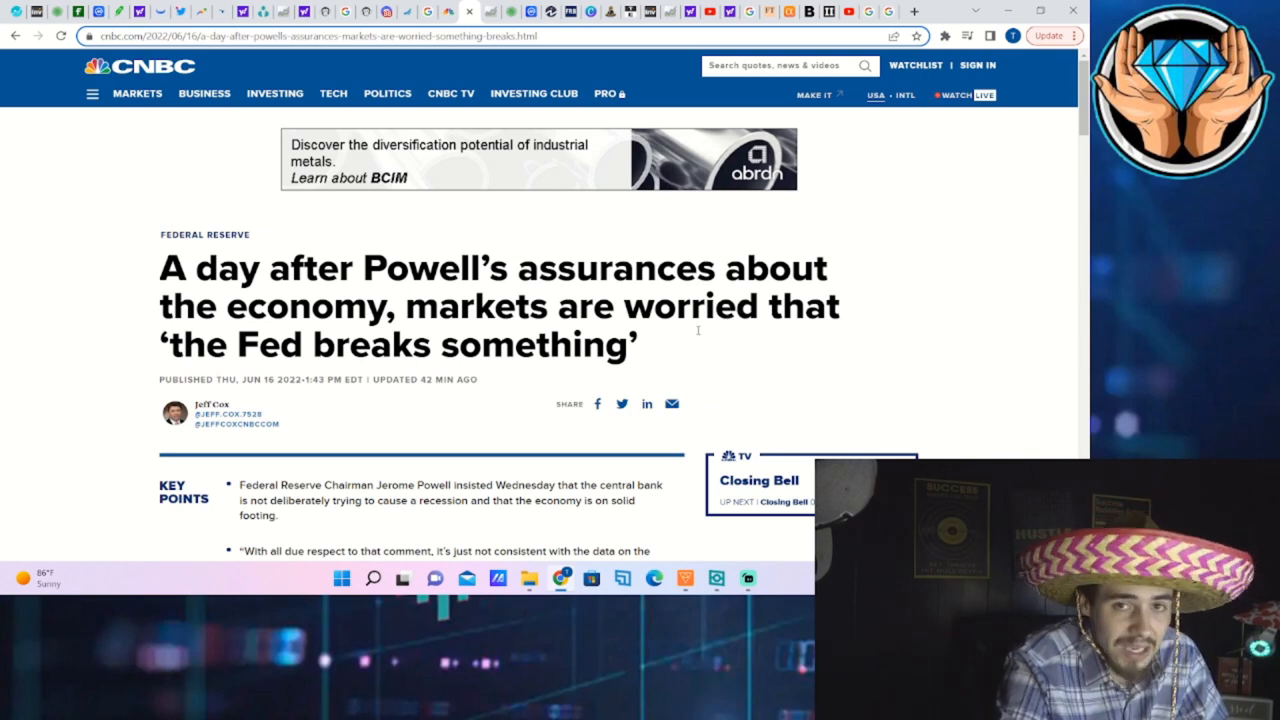
drag(364, 344, 636, 344)
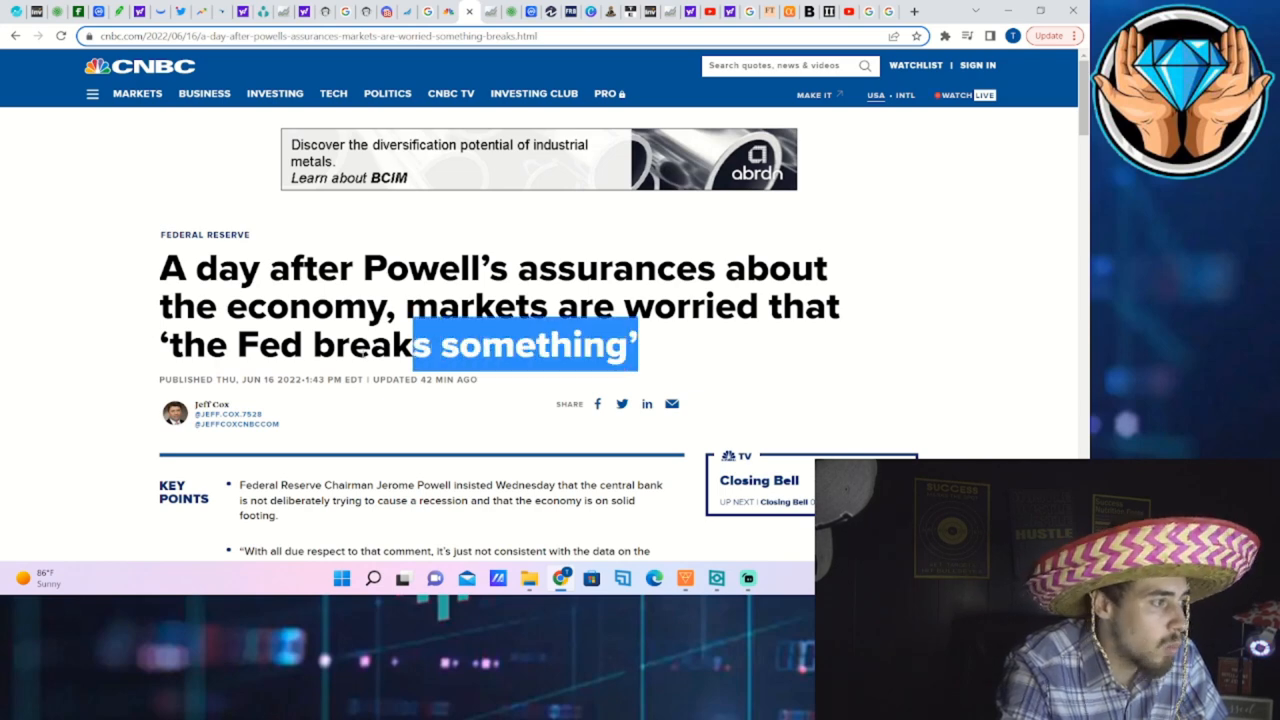
click(64, 374)
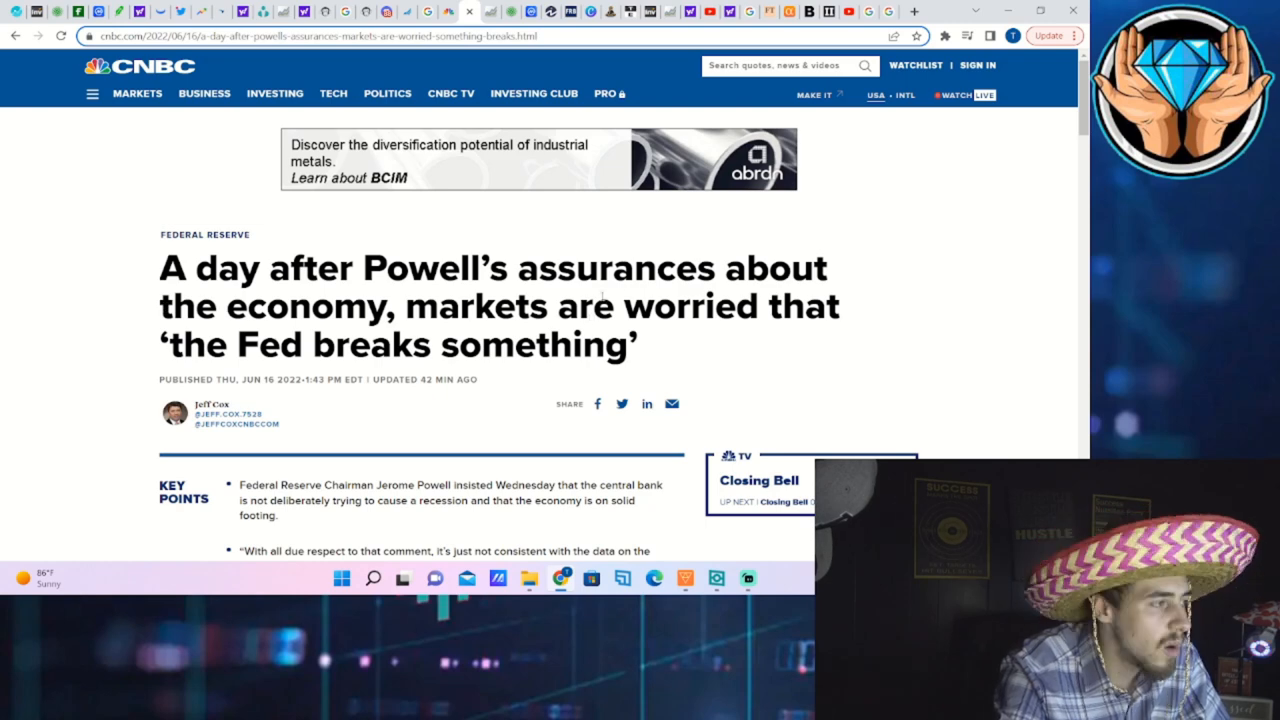
drag(190, 268, 640, 344)
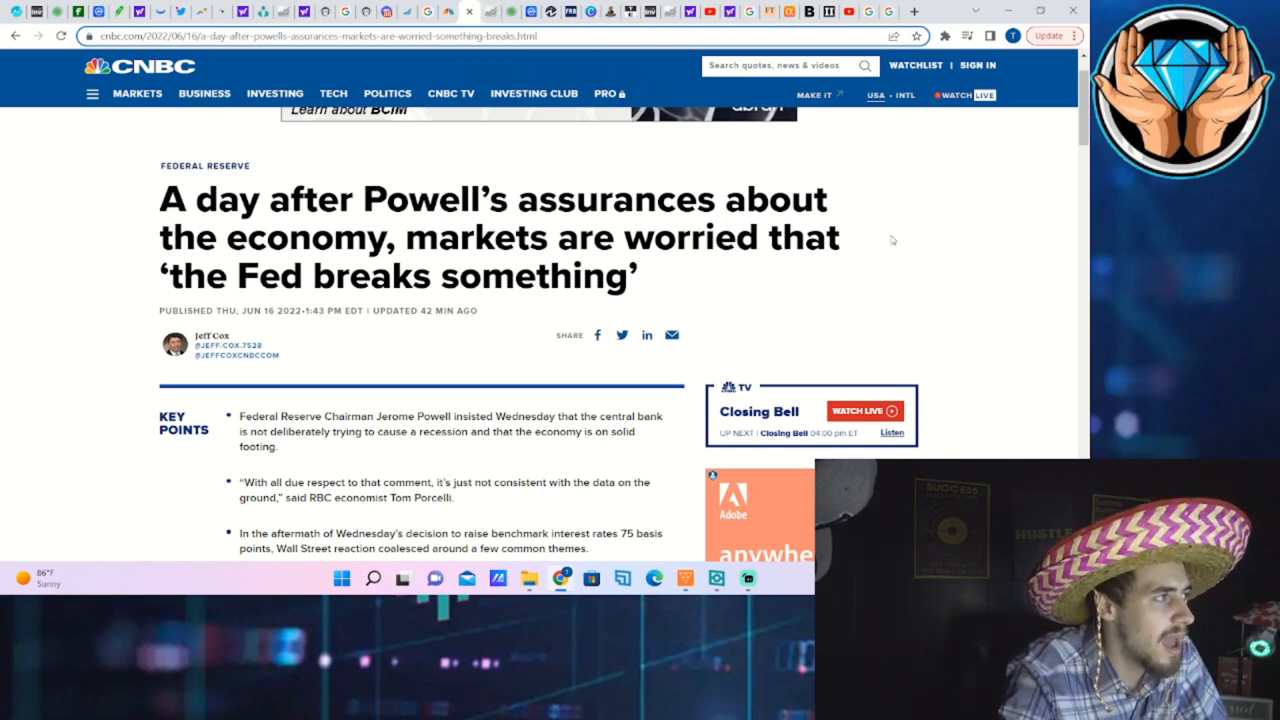
mouse_move(160, 12)
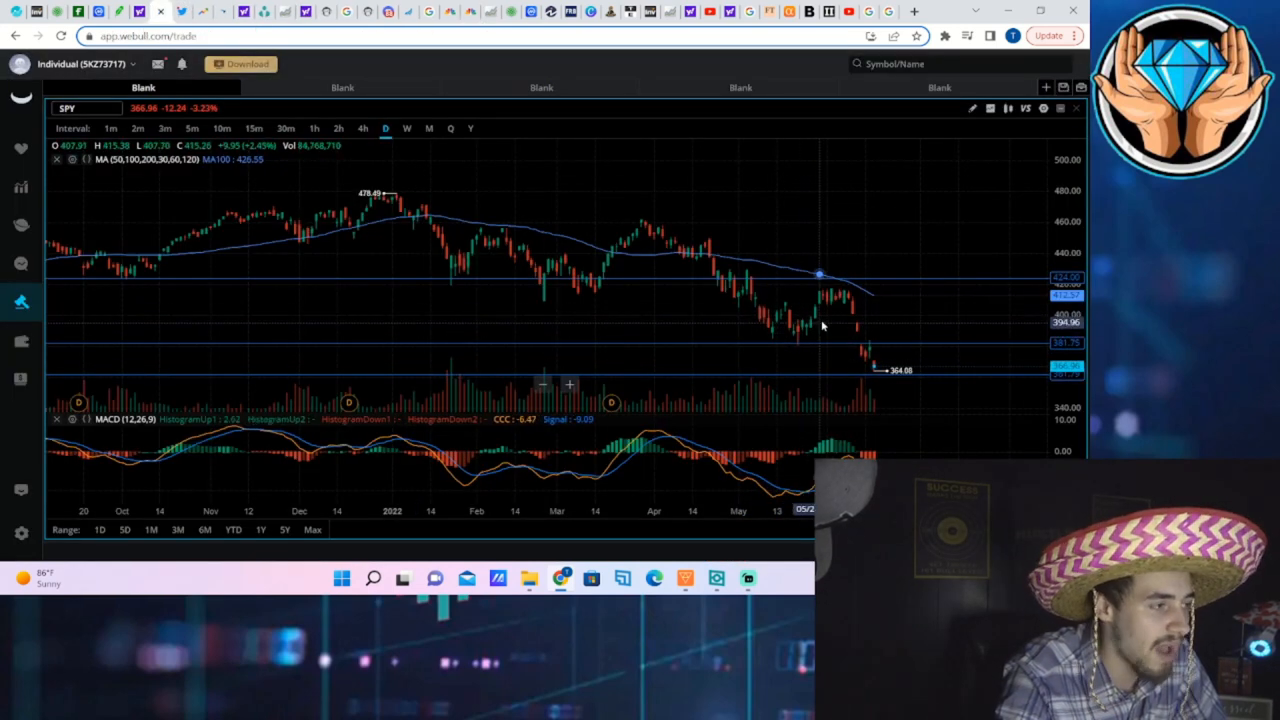
mouse_move(800, 310)
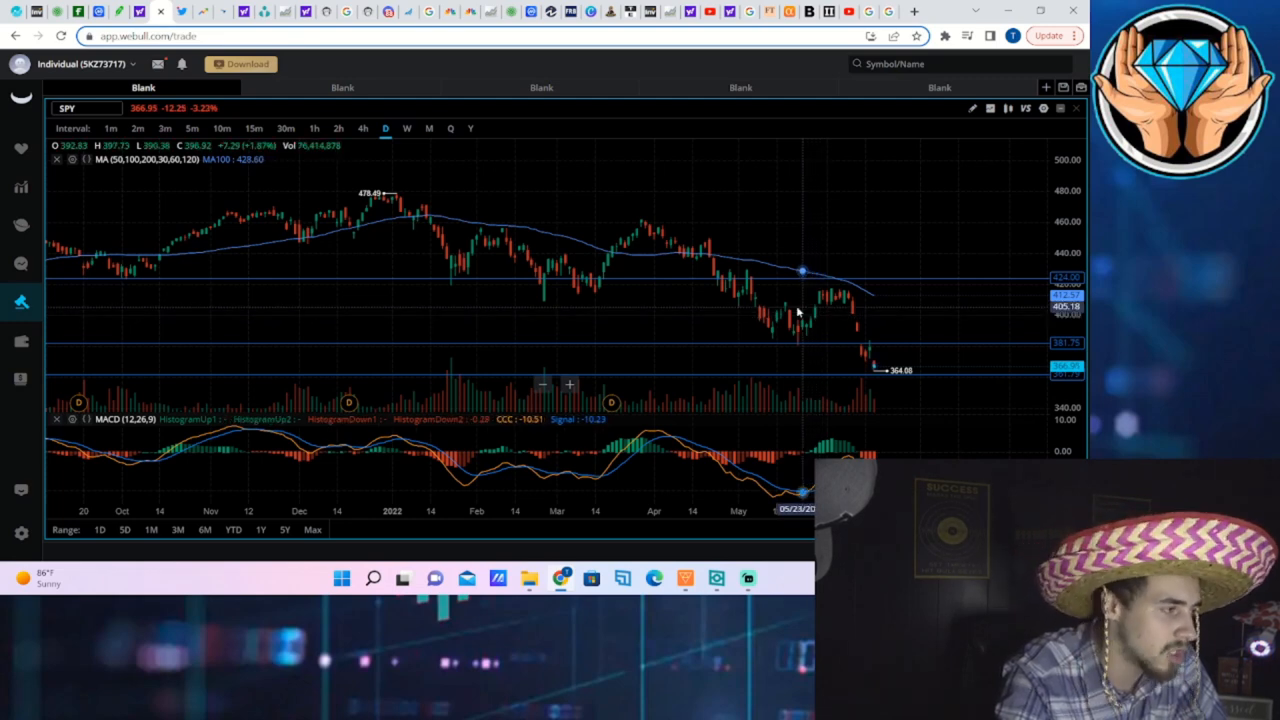
mouse_move(722, 296)
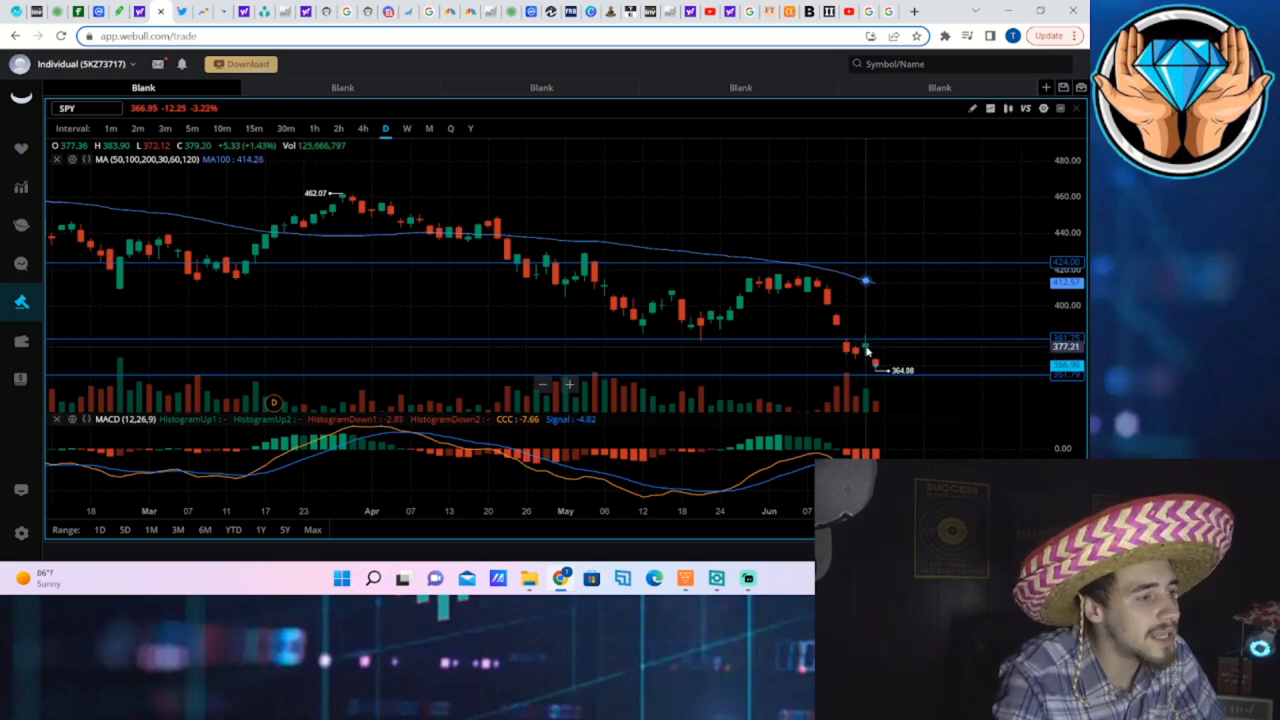
mouse_move(918, 330)
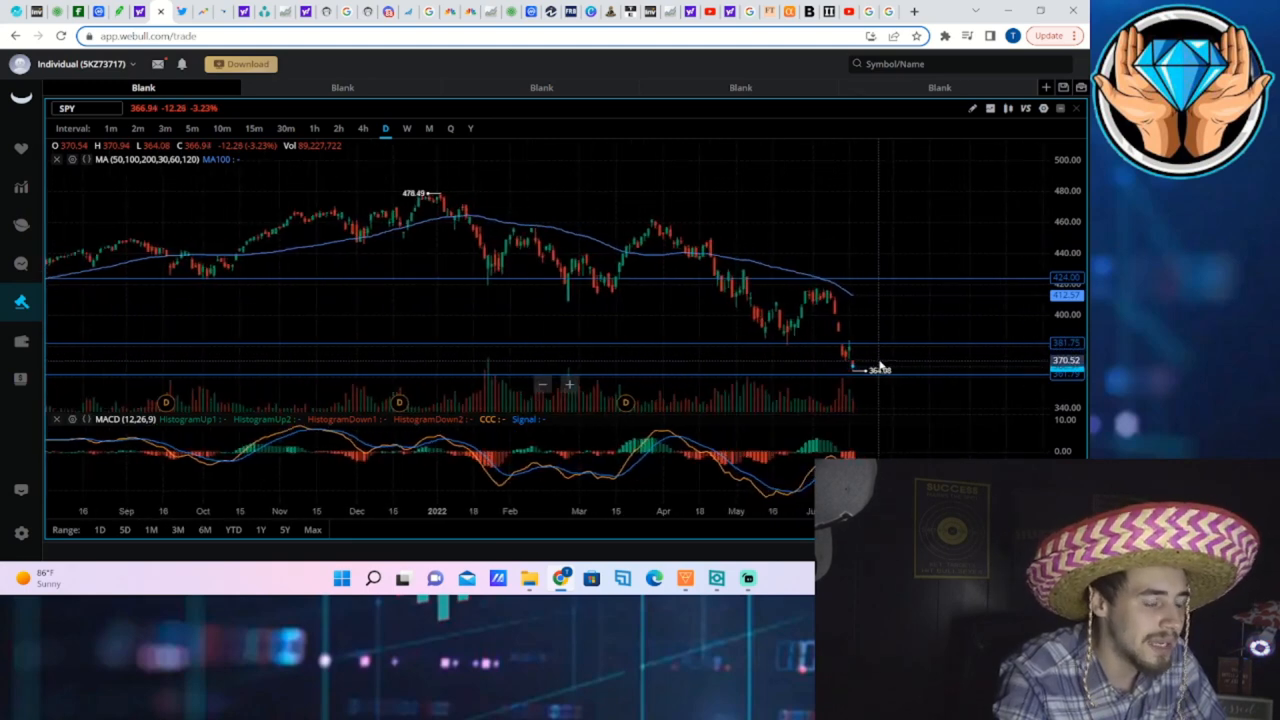
mouse_move(668, 356)
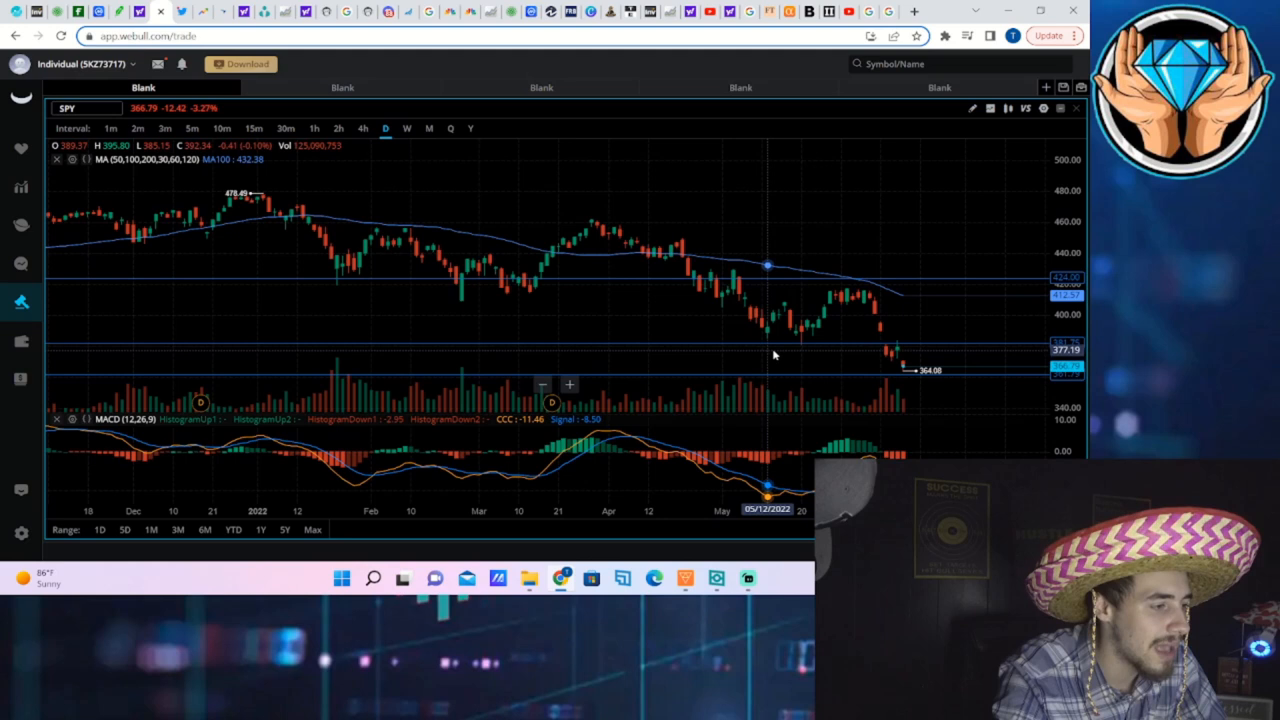
mouse_move(752, 344)
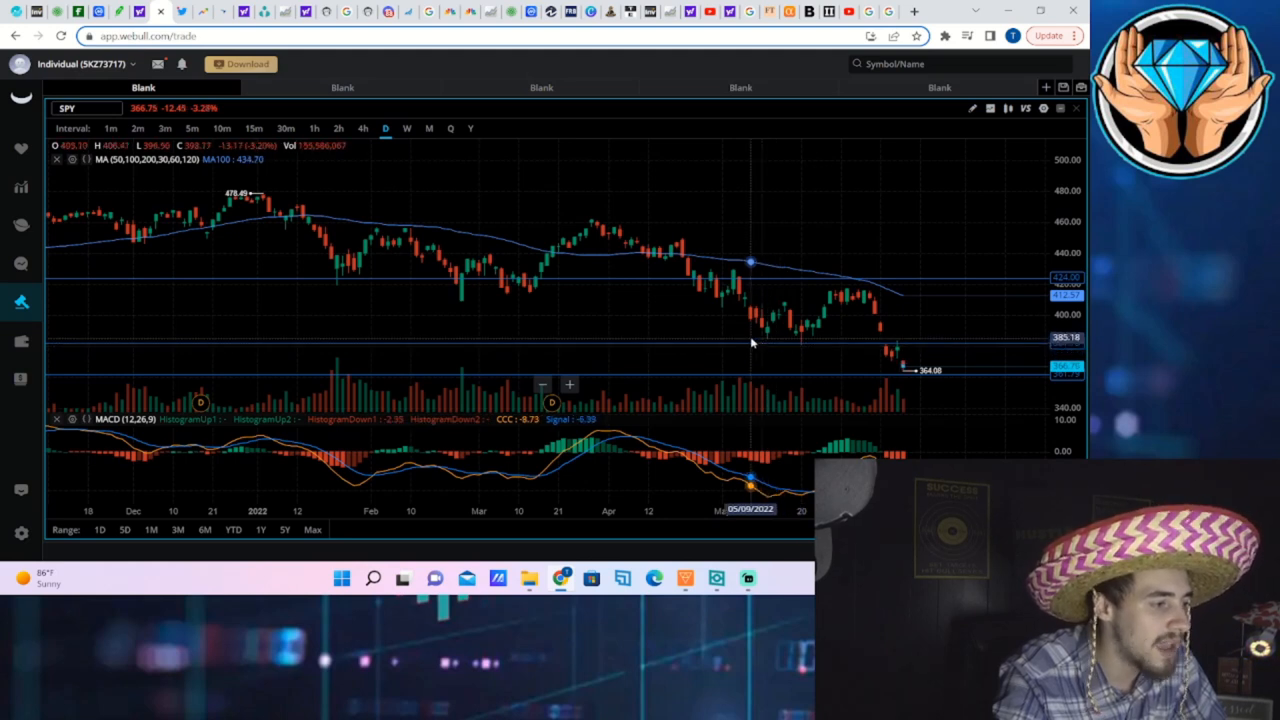
mouse_move(736, 340)
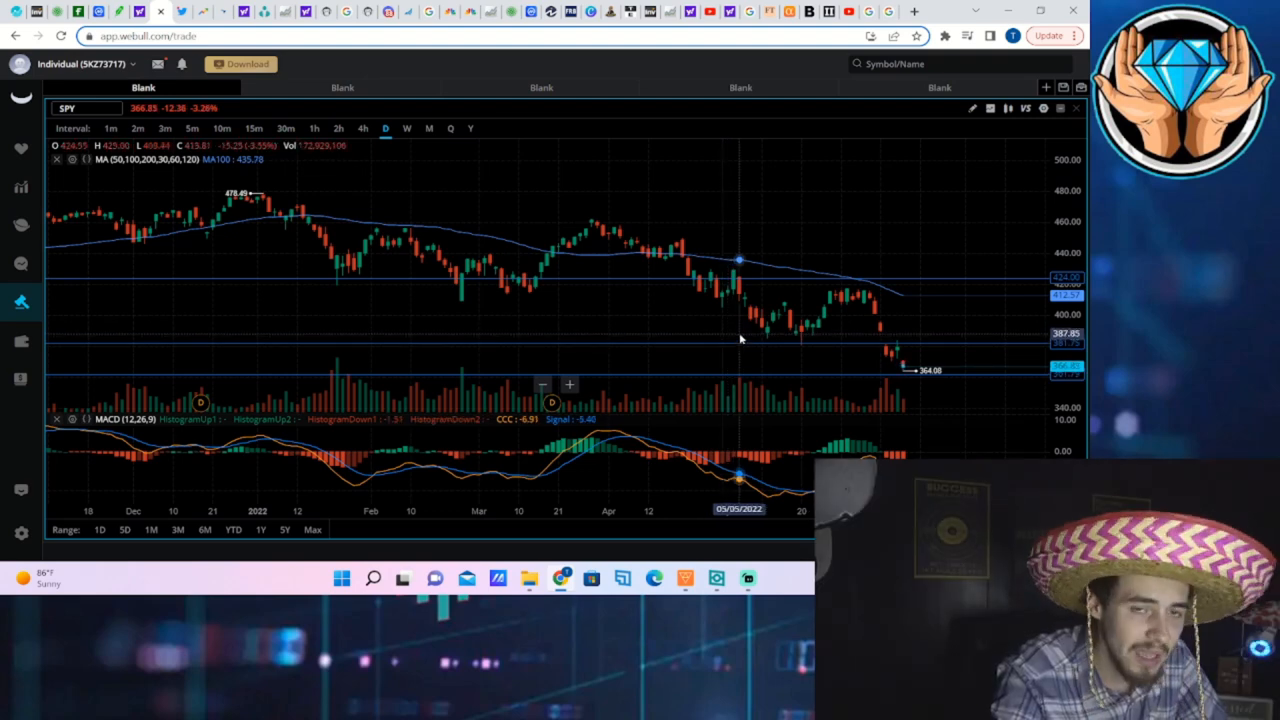
mouse_move(736, 280)
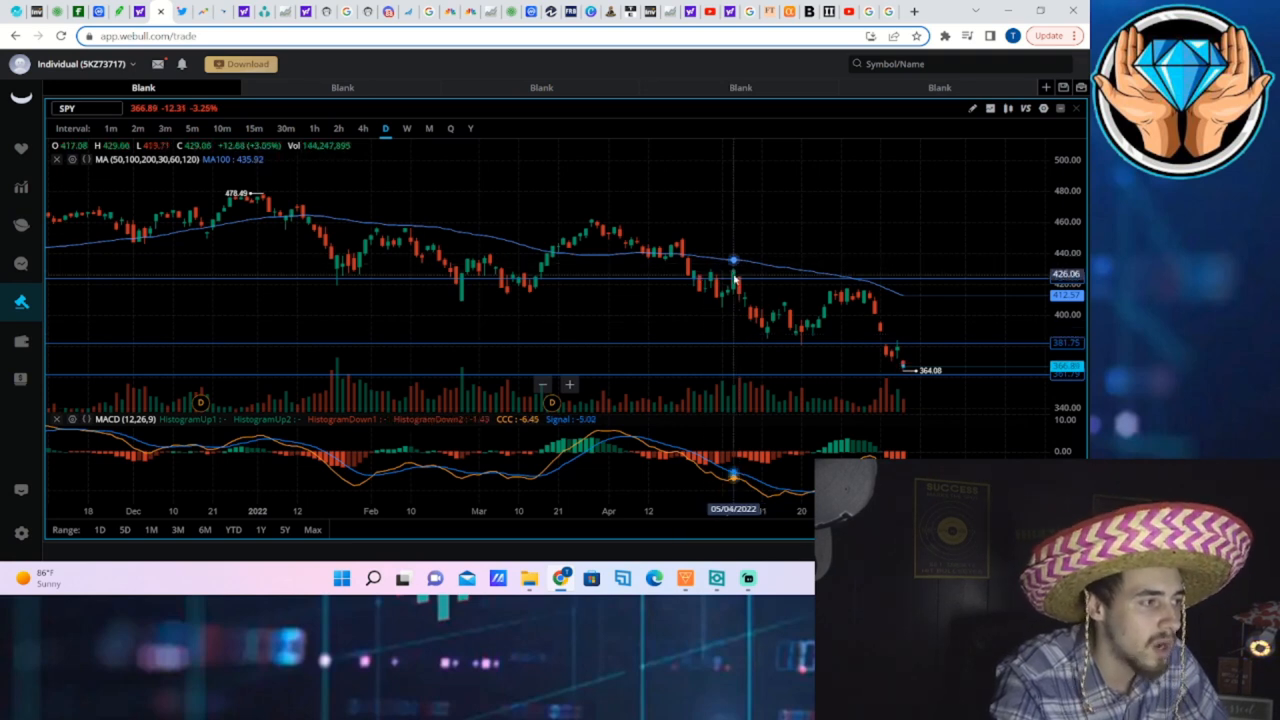
mouse_move(708, 336)
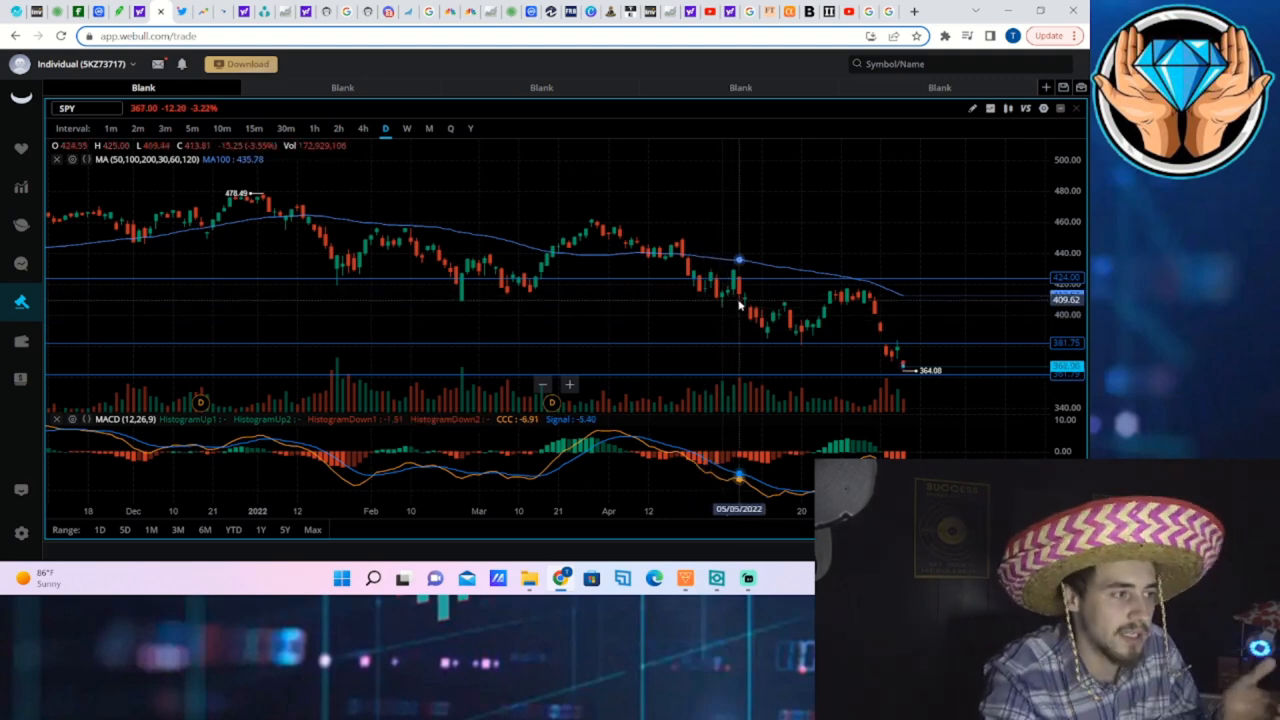
mouse_move(720, 290)
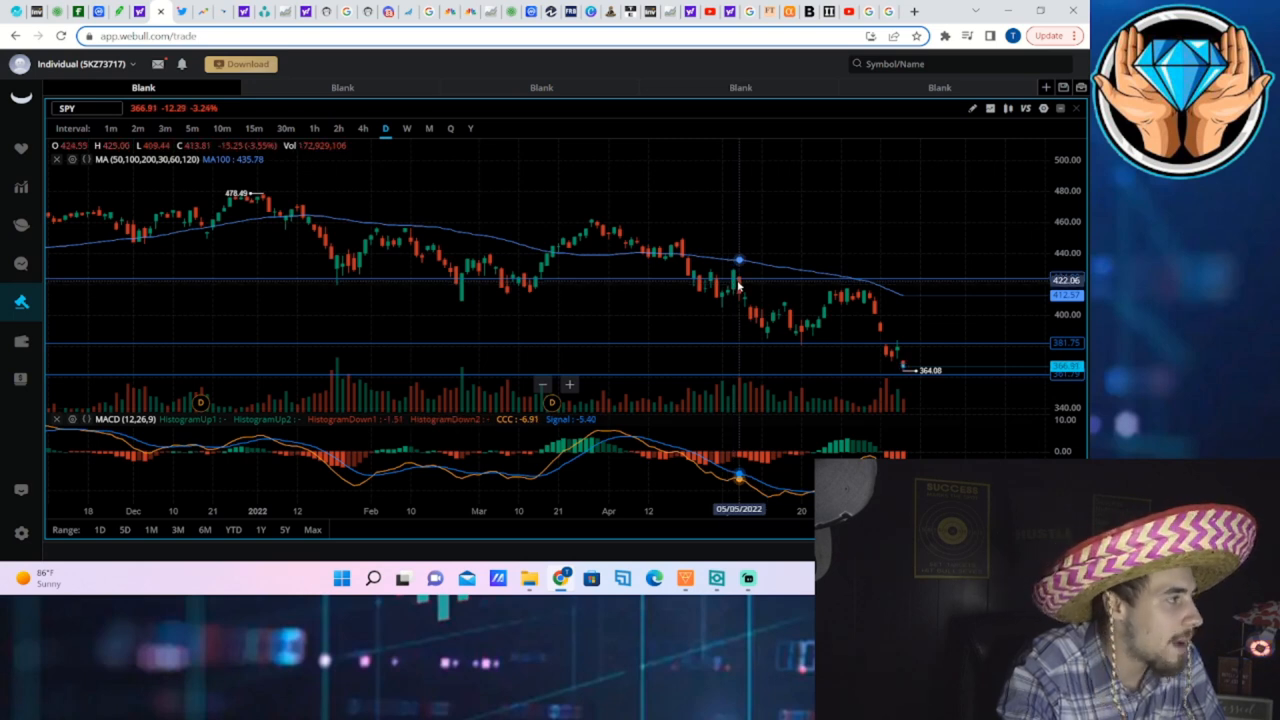
mouse_move(736, 290)
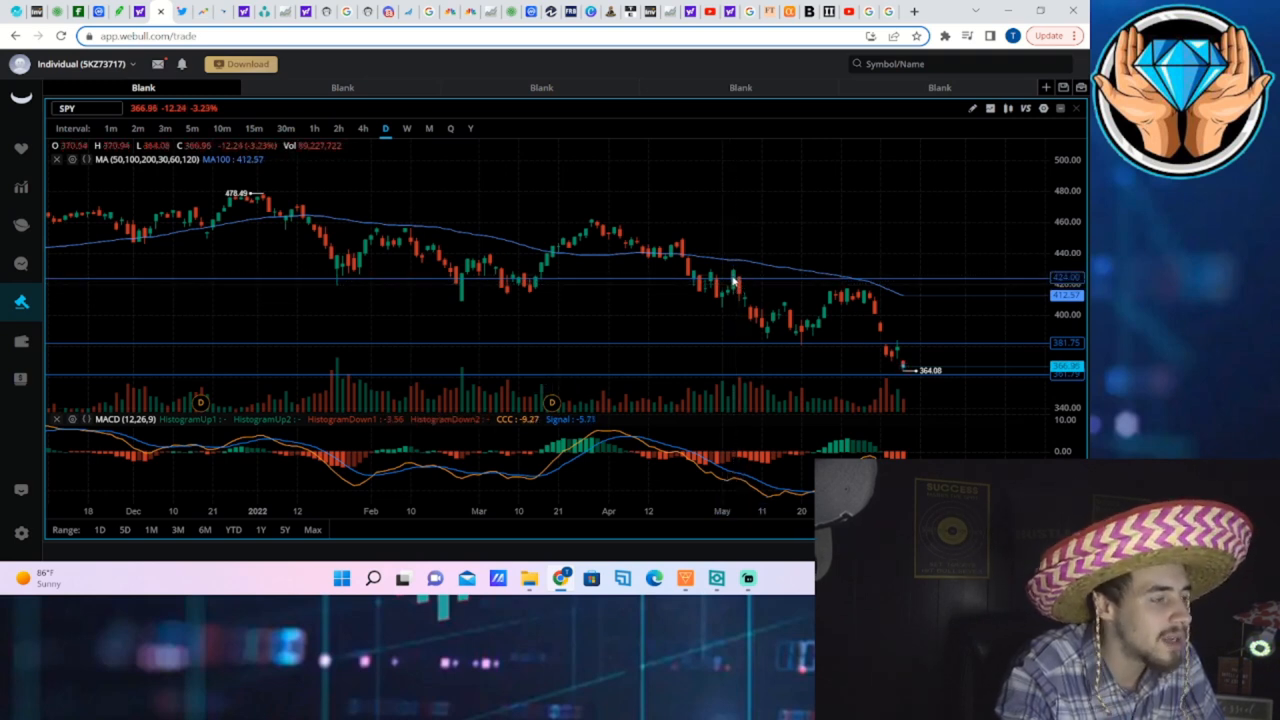
mouse_move(738, 290)
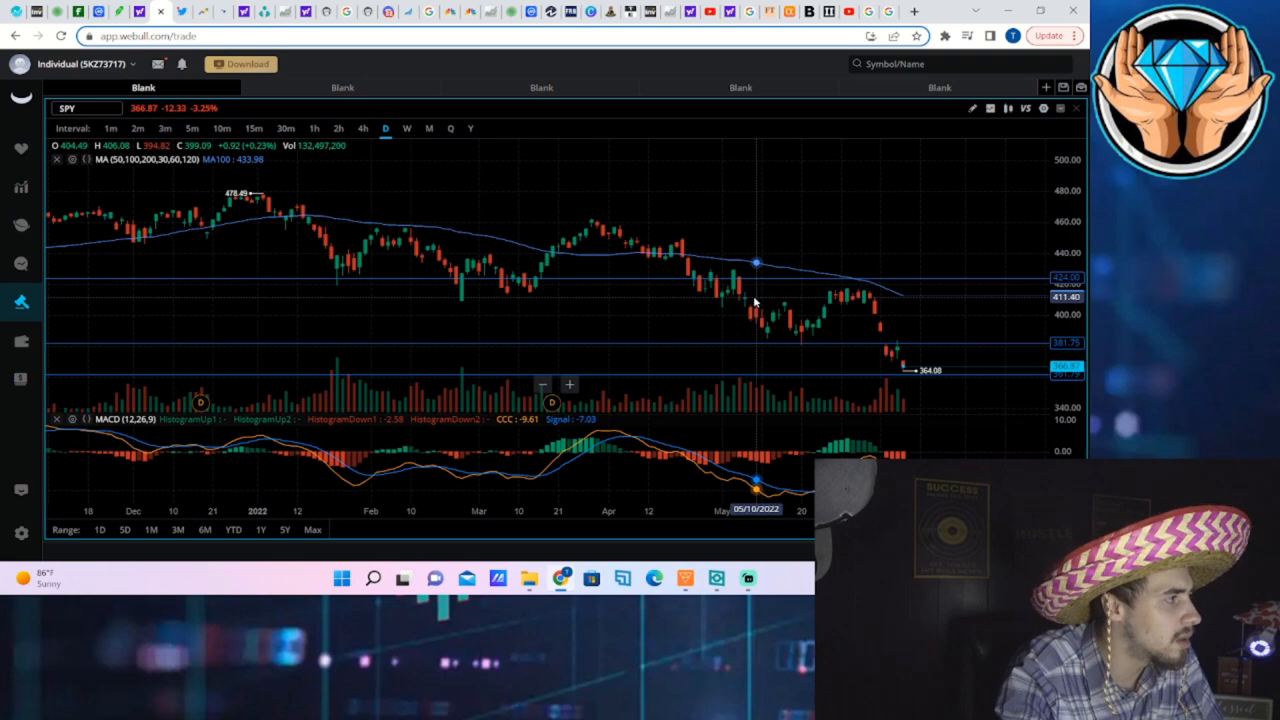
mouse_move(760, 304)
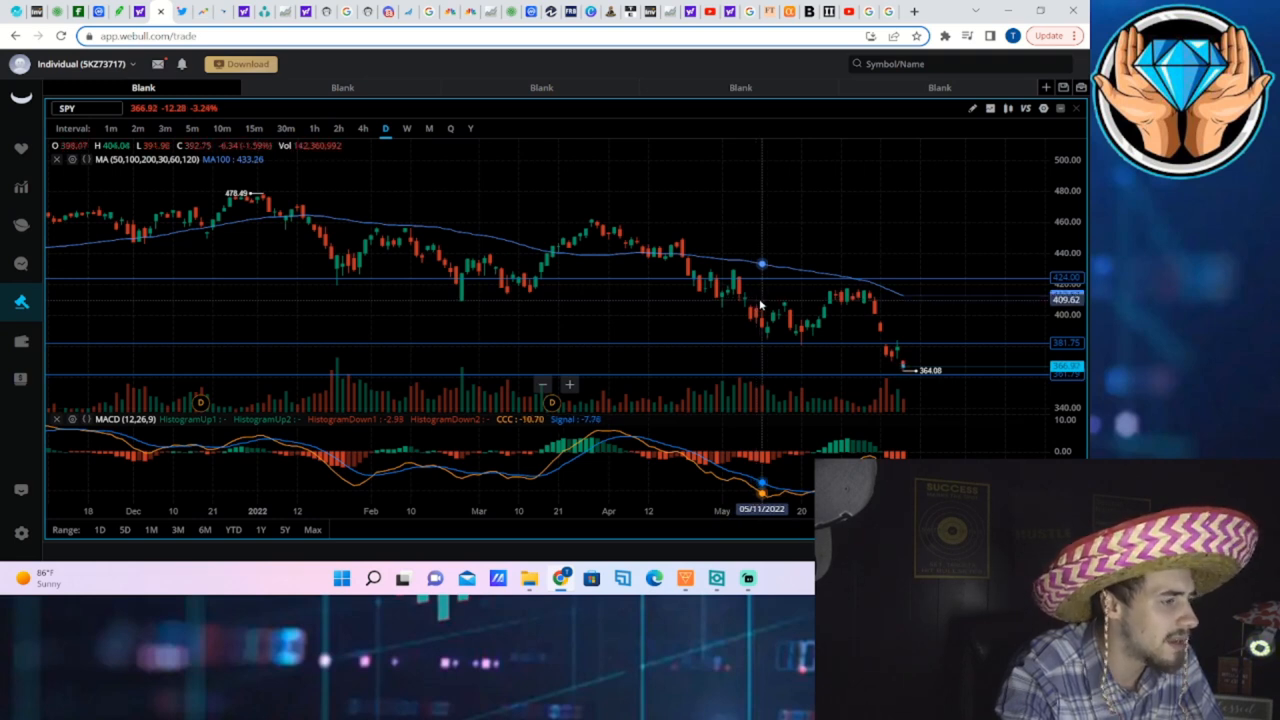
mouse_move(760, 342)
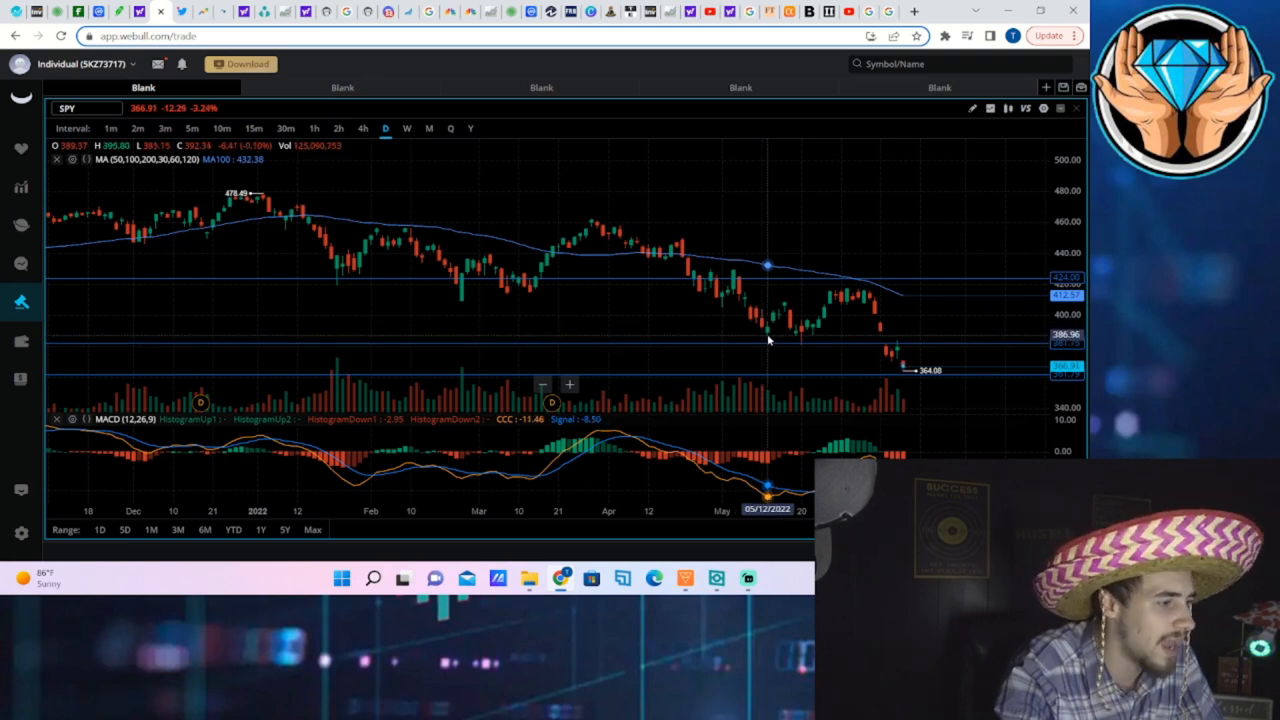
mouse_move(770, 338)
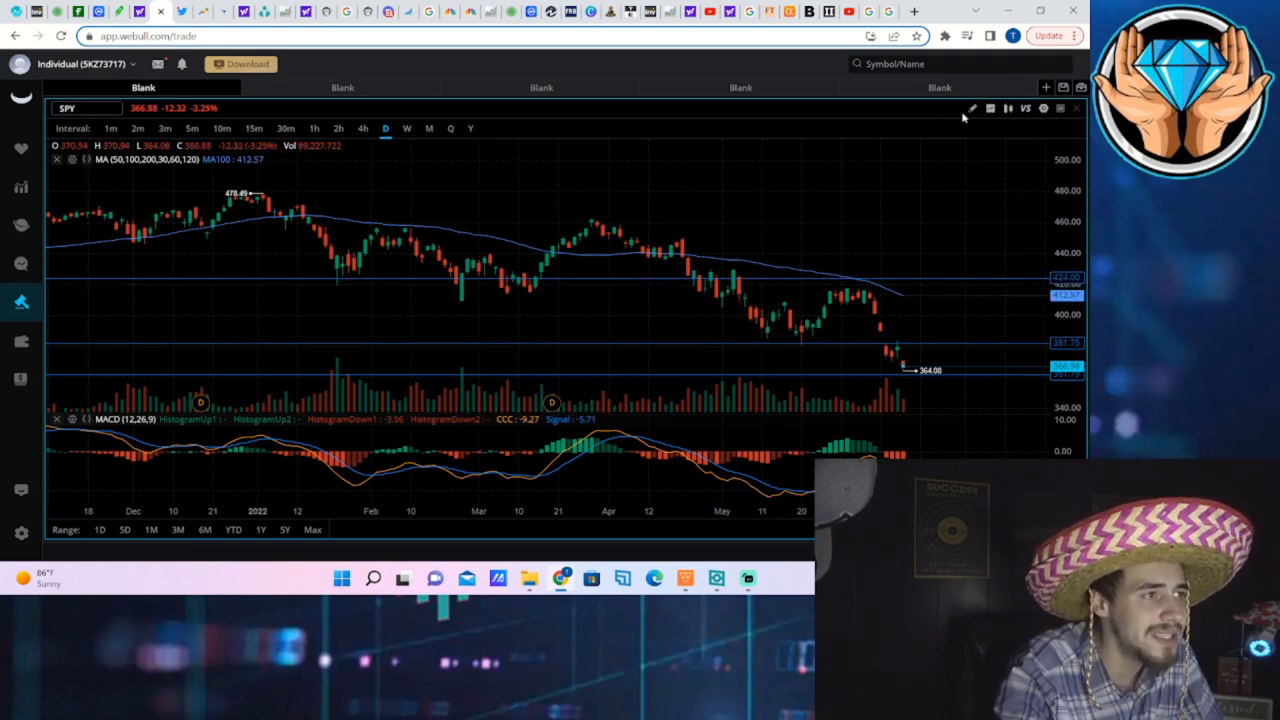
mouse_move(760, 312)
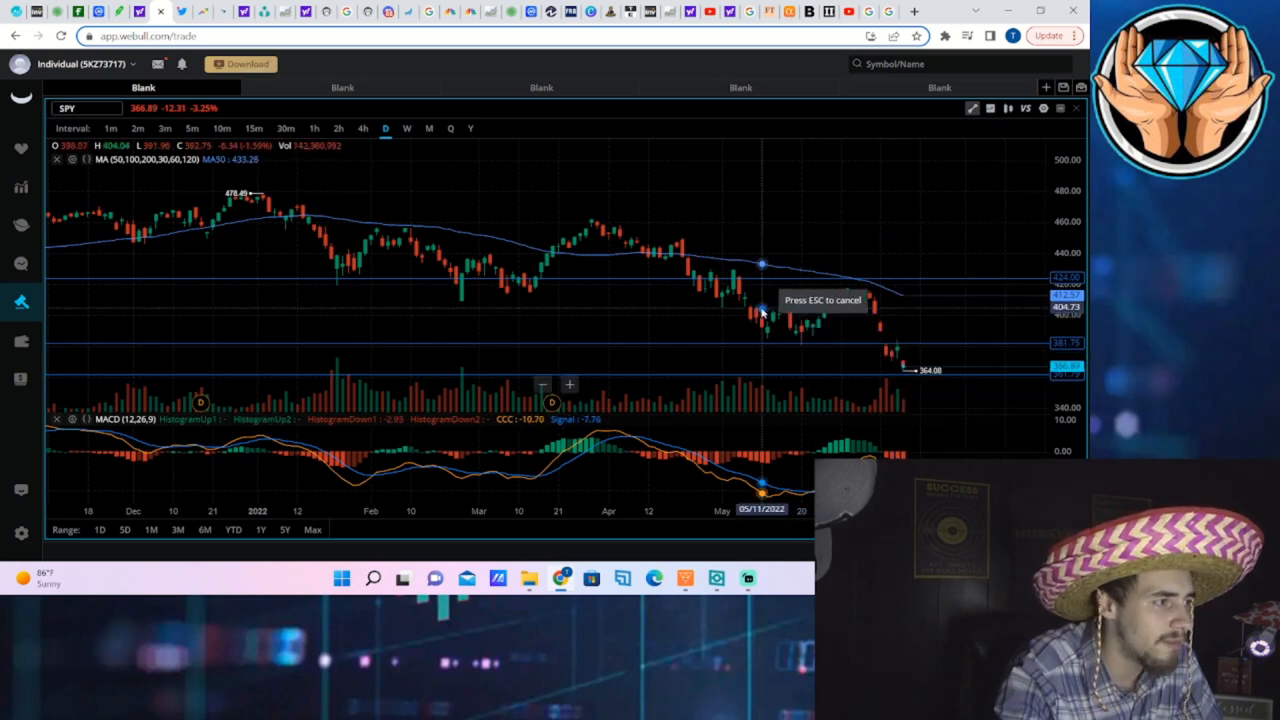
mouse_move(750, 304)
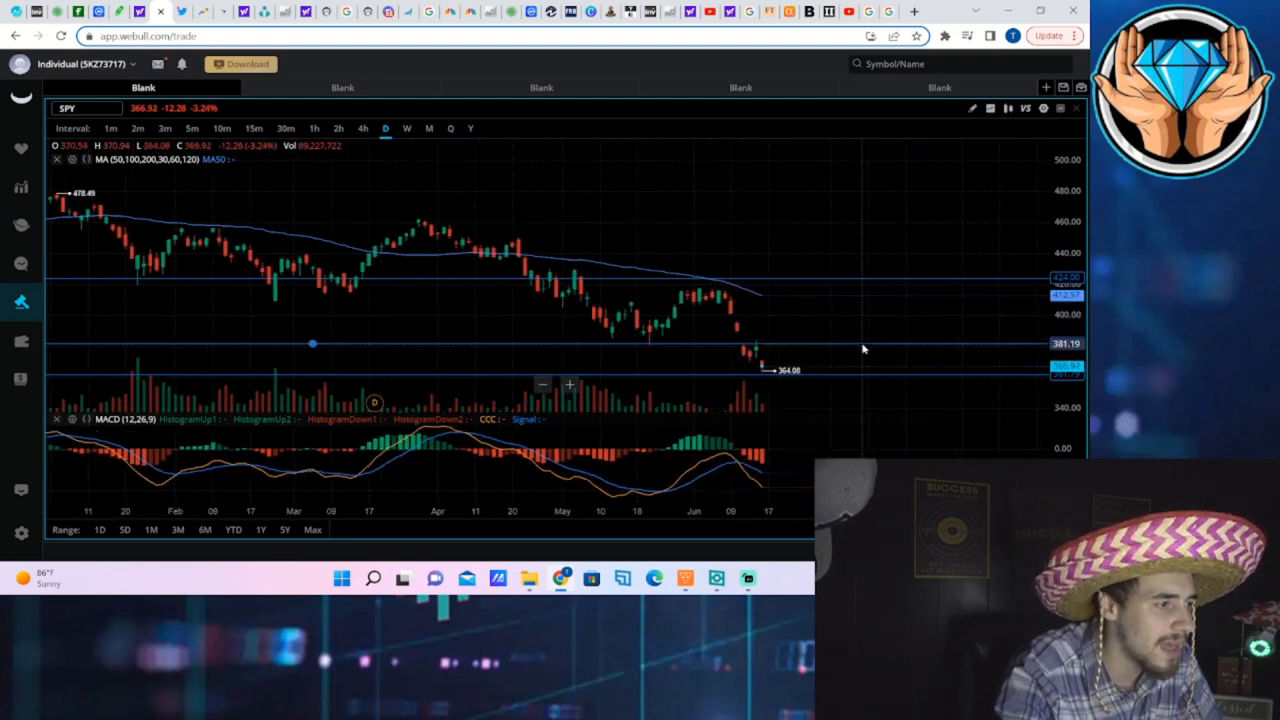
Step: Measure SPY's recent drop from the 364 low area, about 35 points or 9.7% over 13 days
click(972, 108)
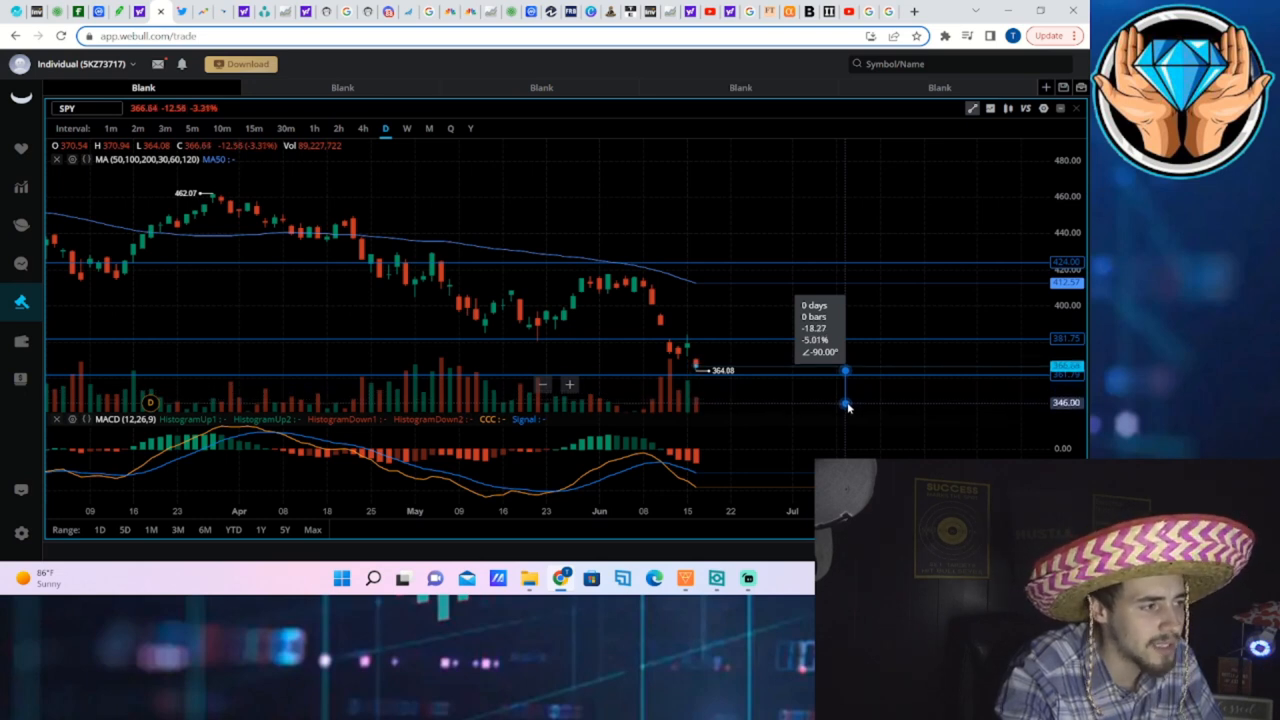
scroll(down, 3)
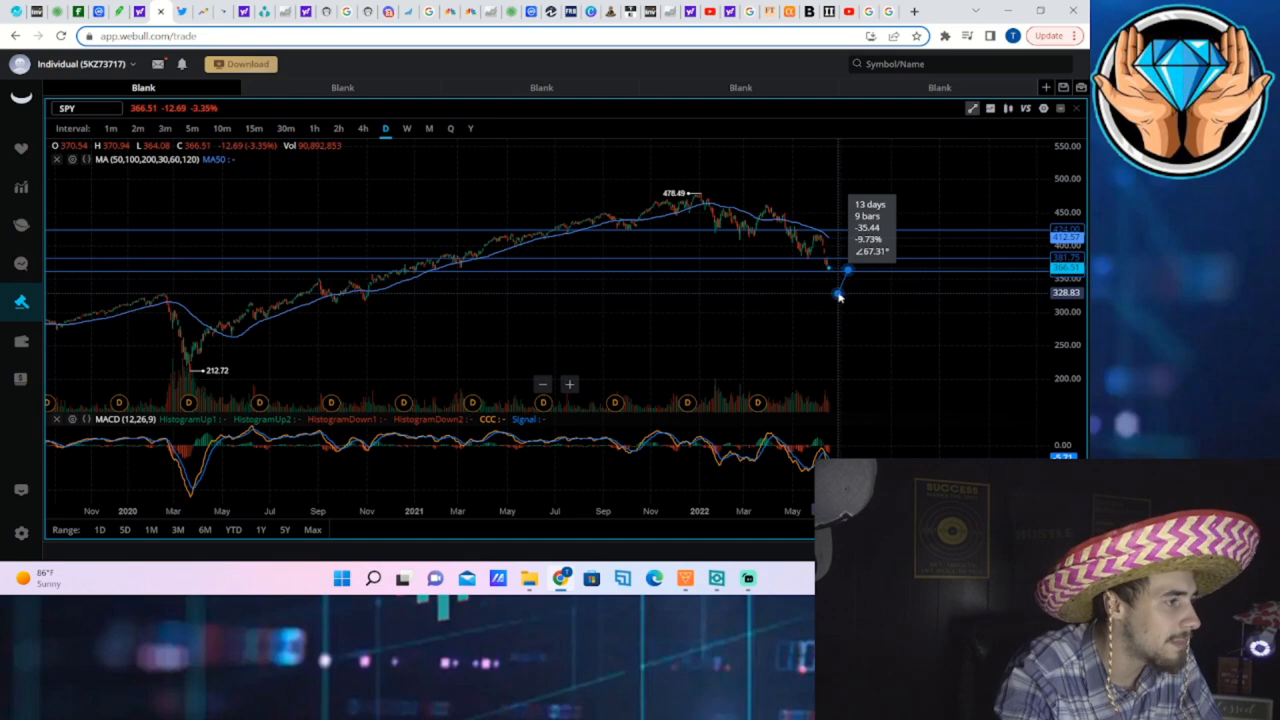
mouse_move(850, 298)
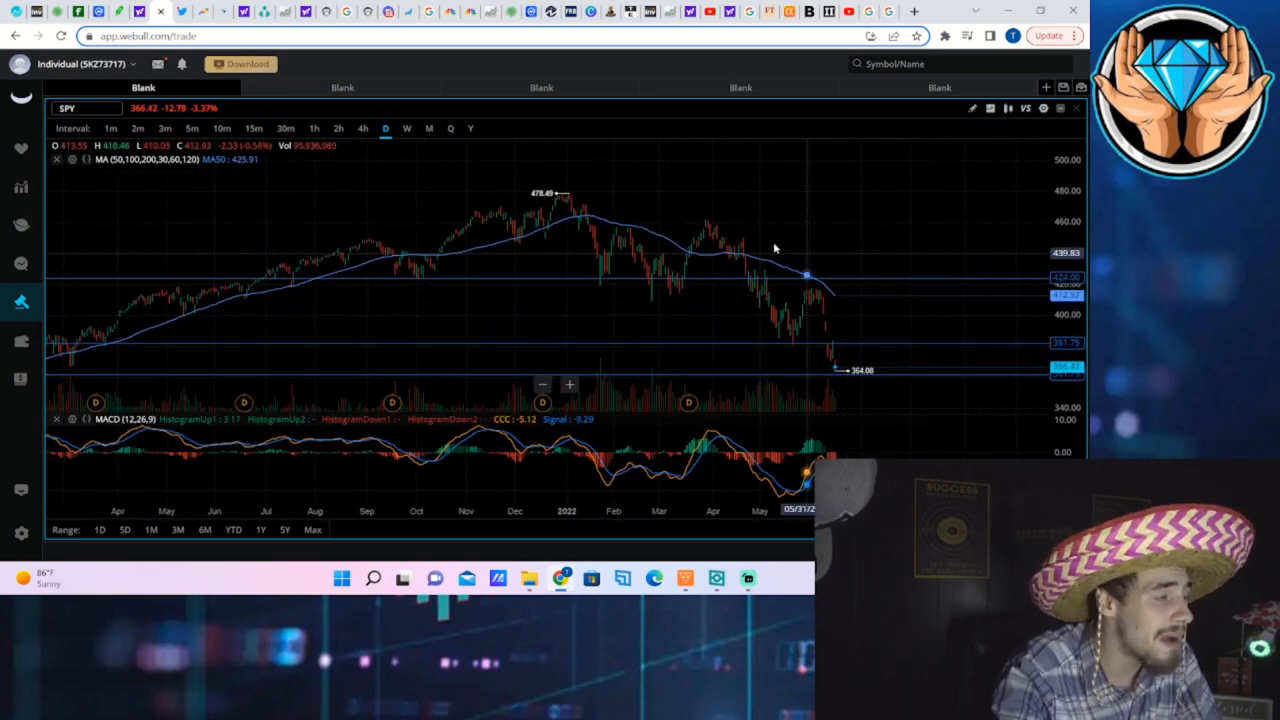
mouse_move(730, 206)
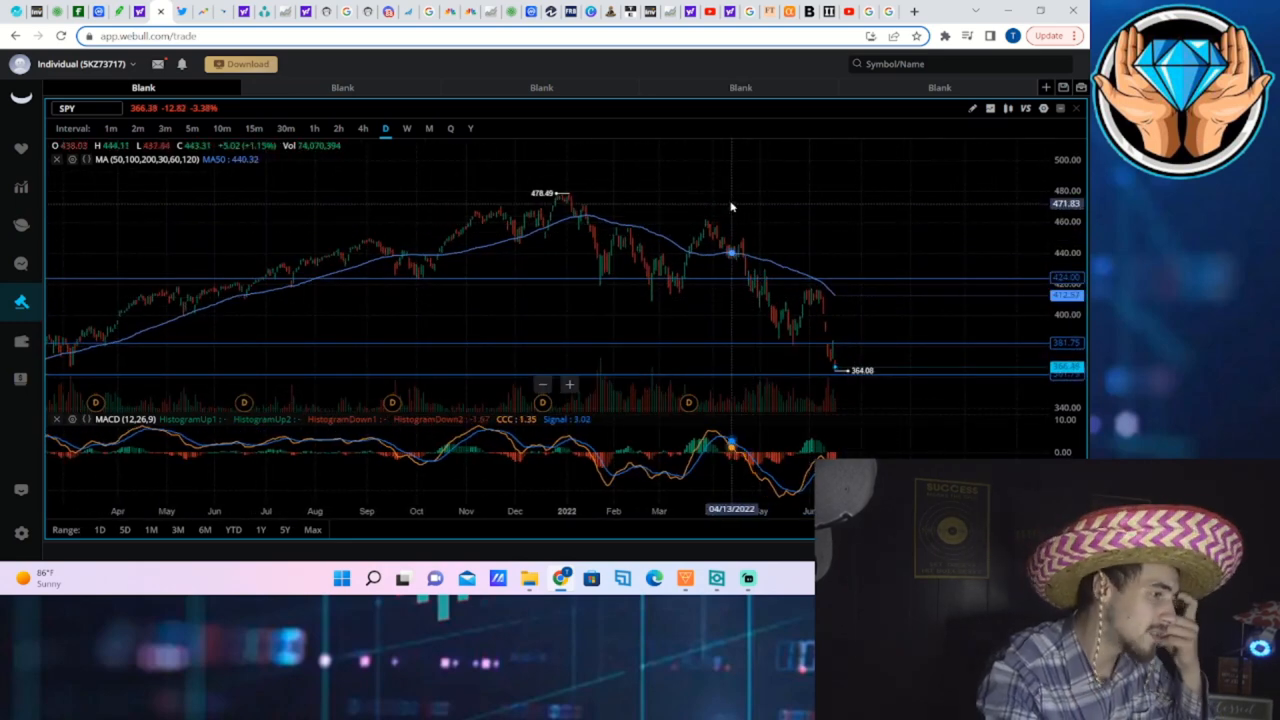
mouse_move(760, 248)
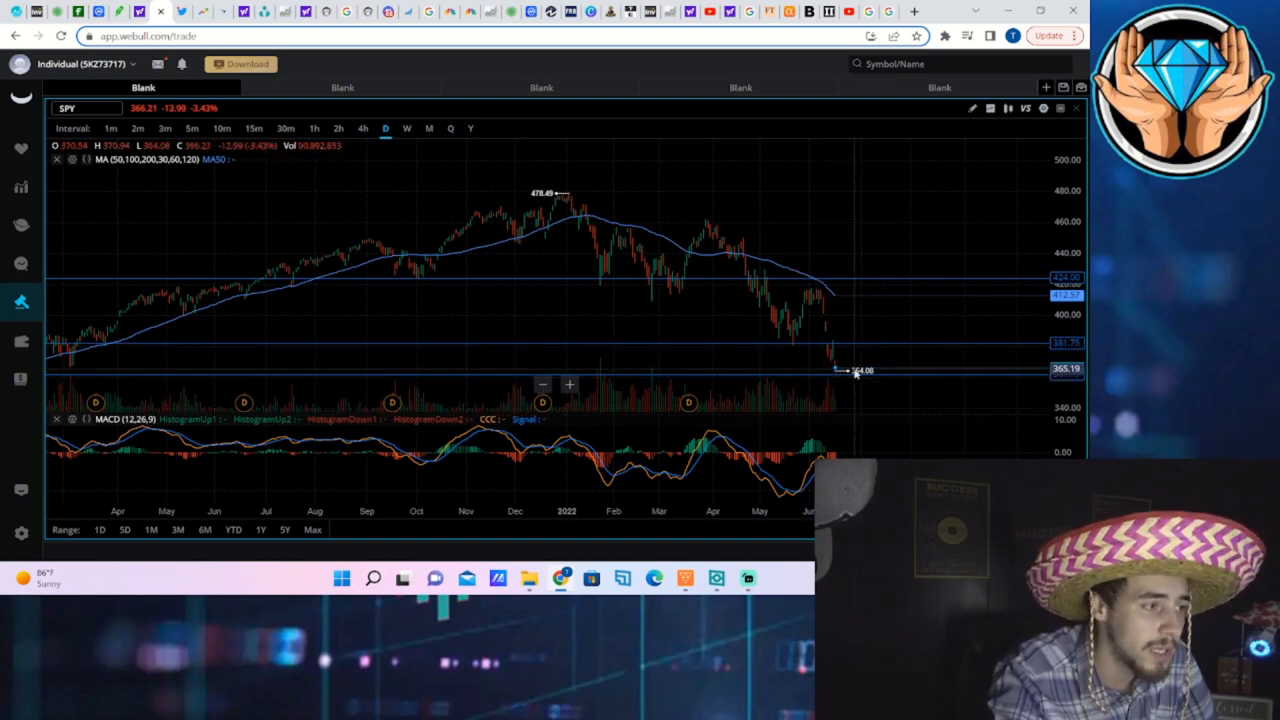
mouse_move(838, 344)
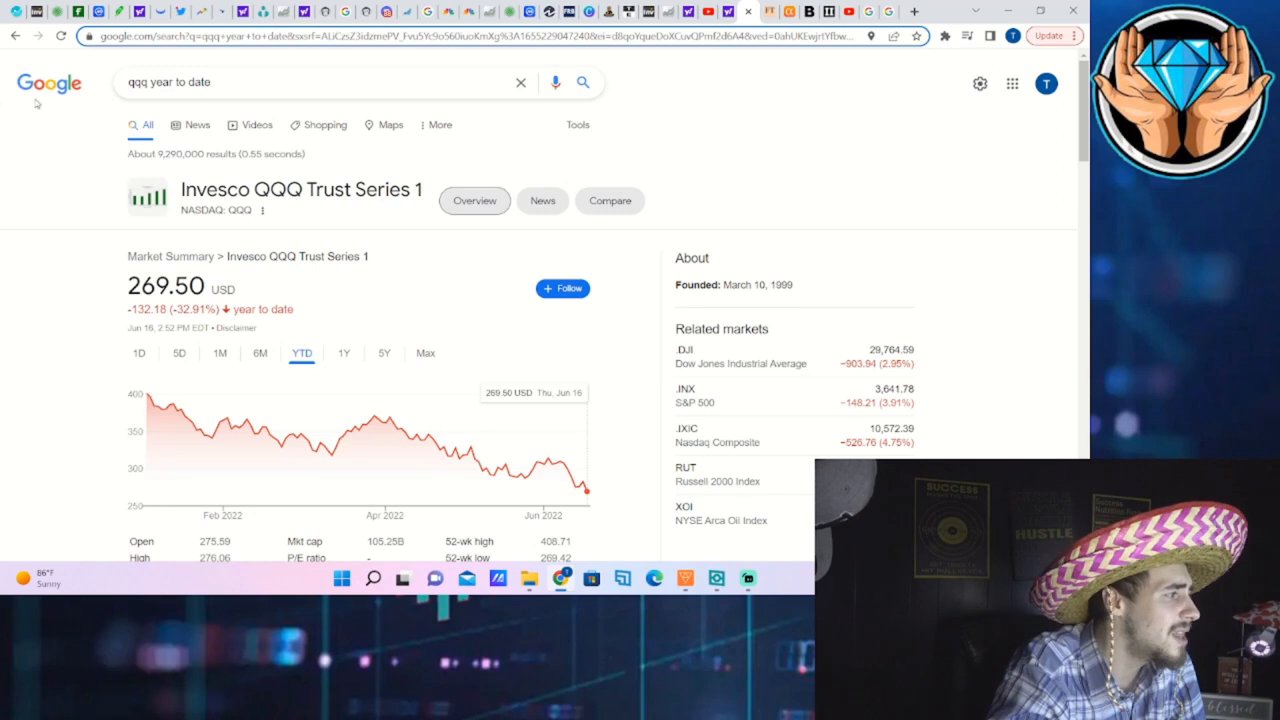
Step: View QQQ's year-to-date −32.91% performance on the 1D and another time range
click(140, 352)
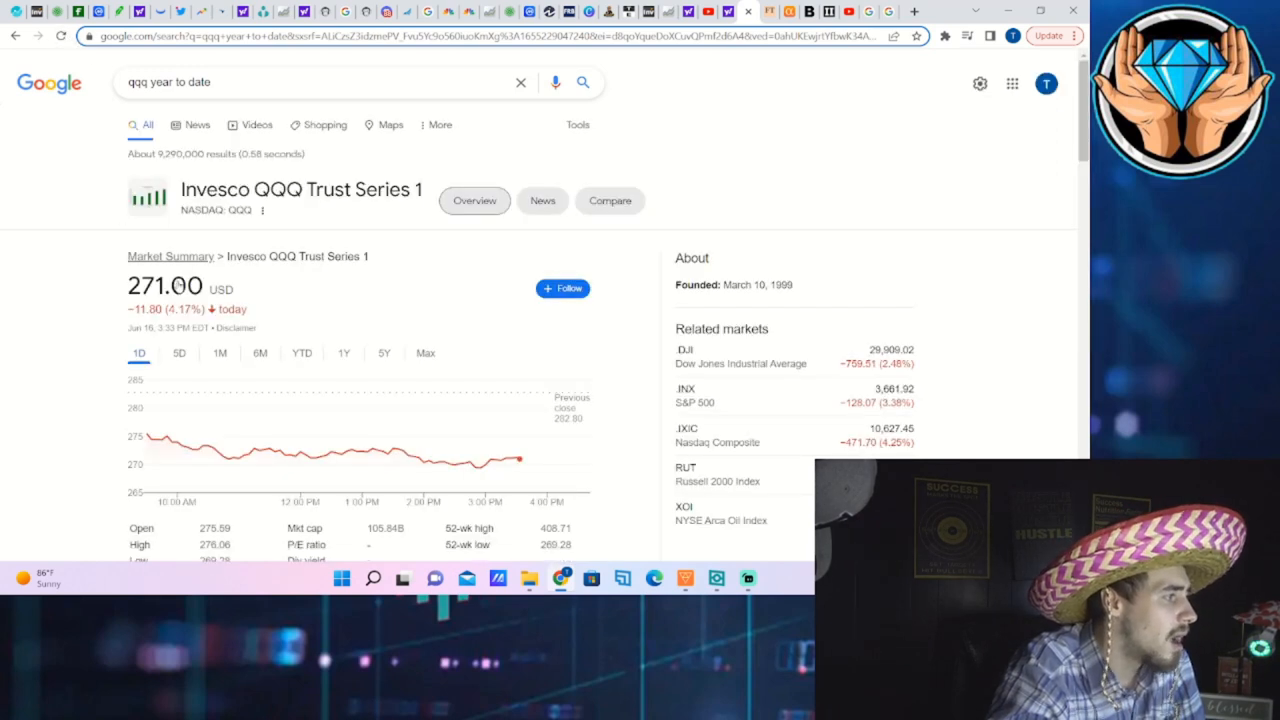
click(300, 352)
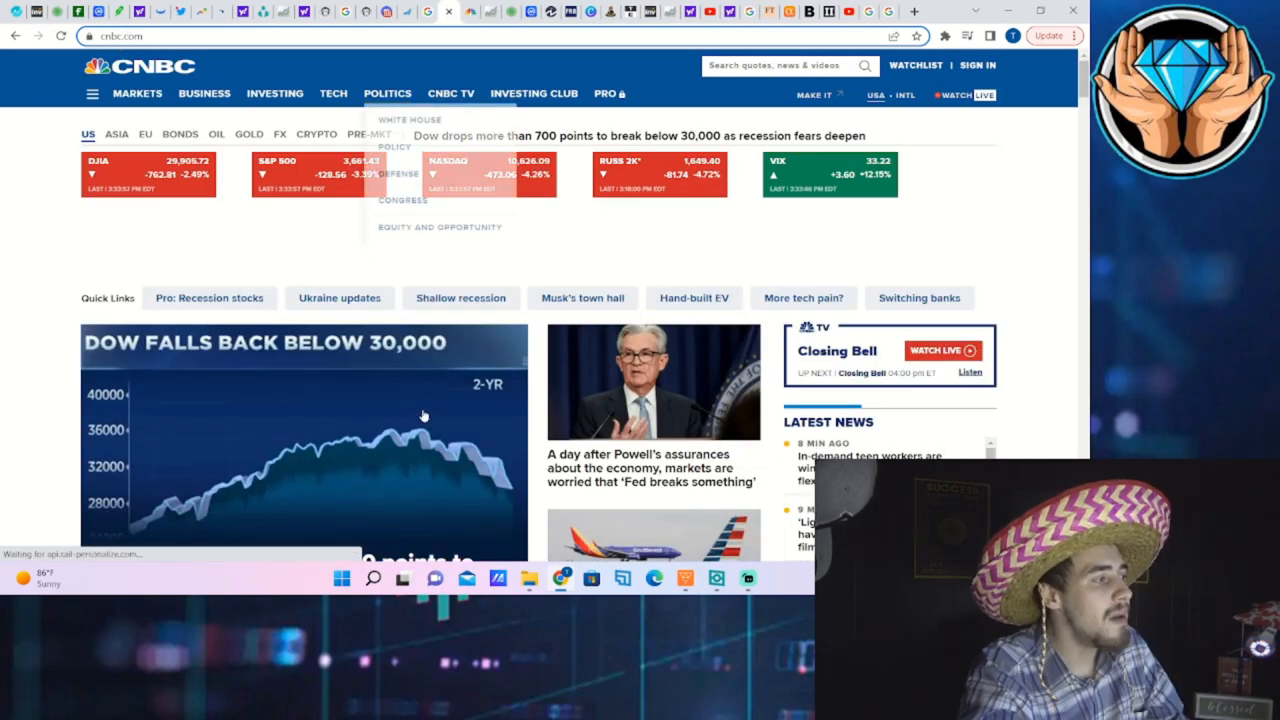
Step: Scroll the CNBC homepage past the Dow-below-30,000 headline to the market stories
scroll(down, 3)
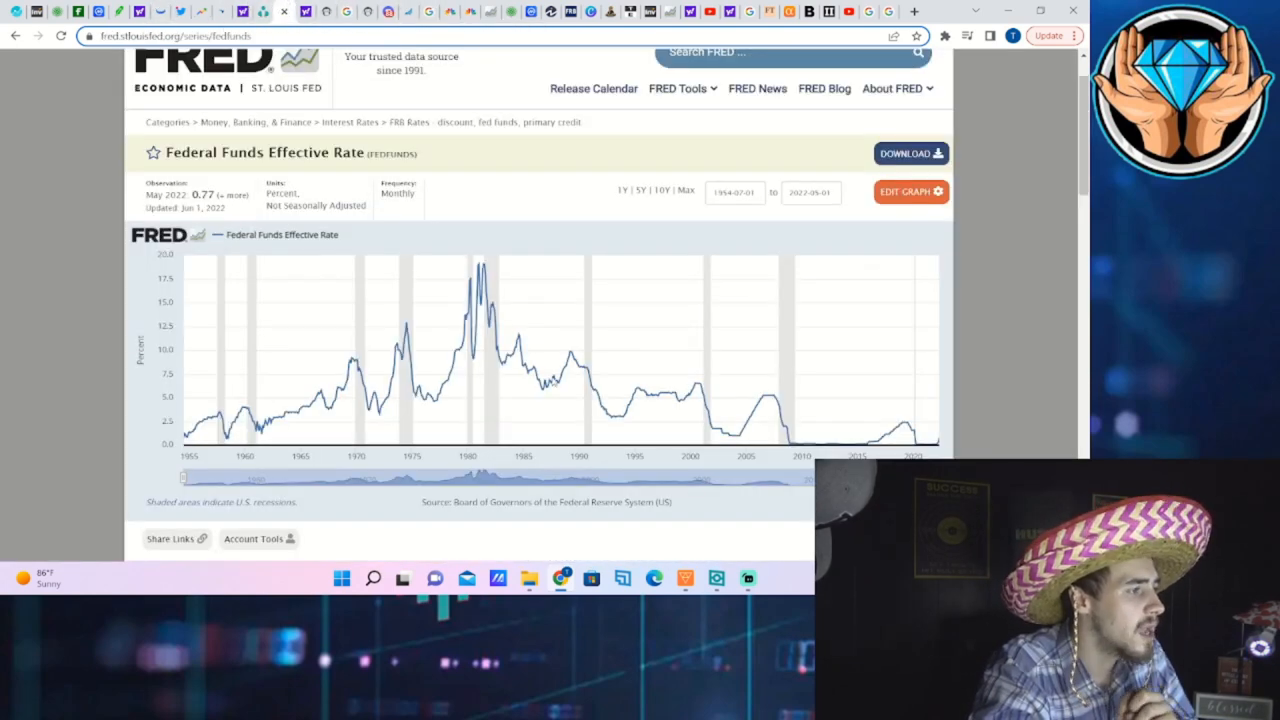
mouse_move(776, 400)
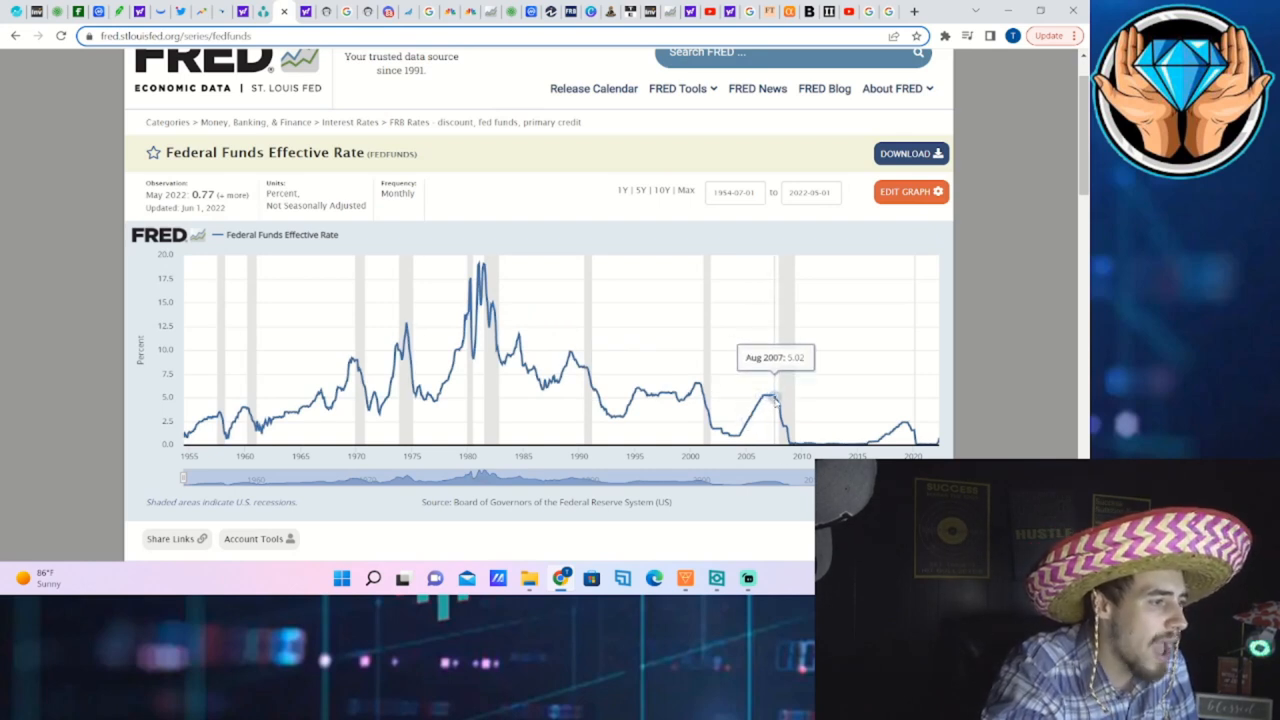
mouse_move(776, 400)
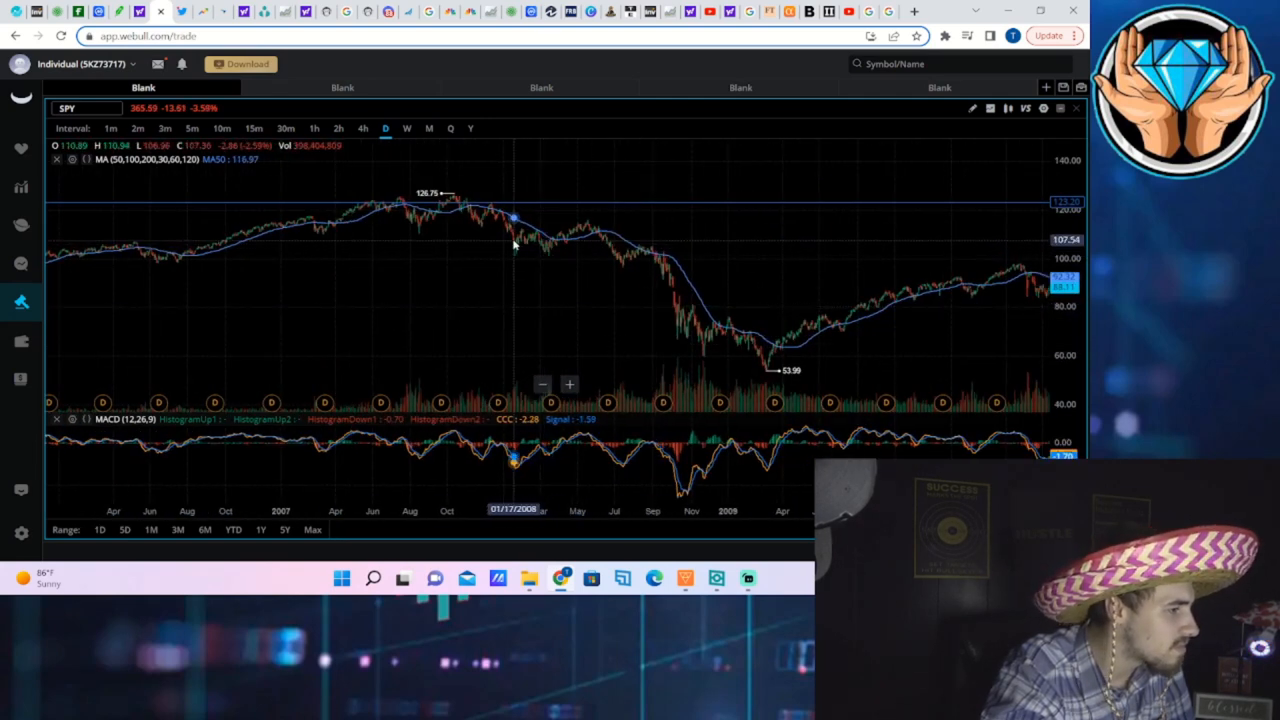
mouse_move(484, 210)
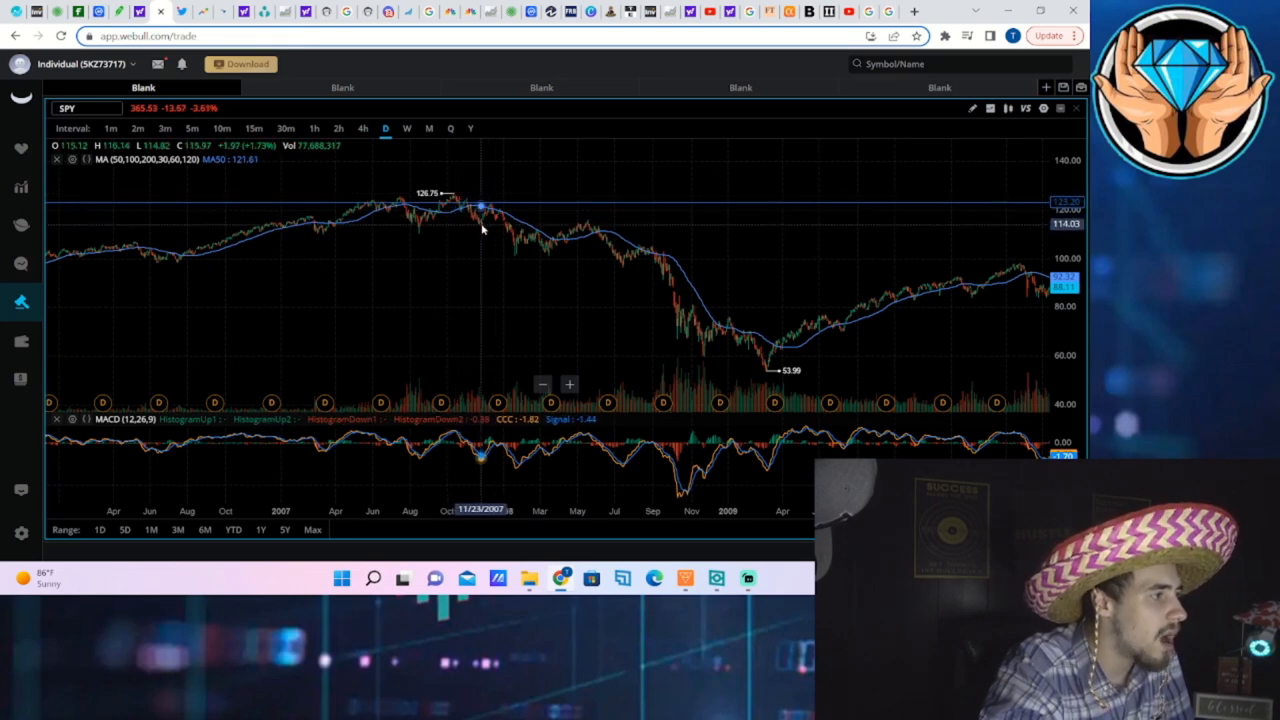
Step: Measure SPY's fall from the 2007 peak near 126.75 to the October 2008 low, roughly 57%
click(970, 108)
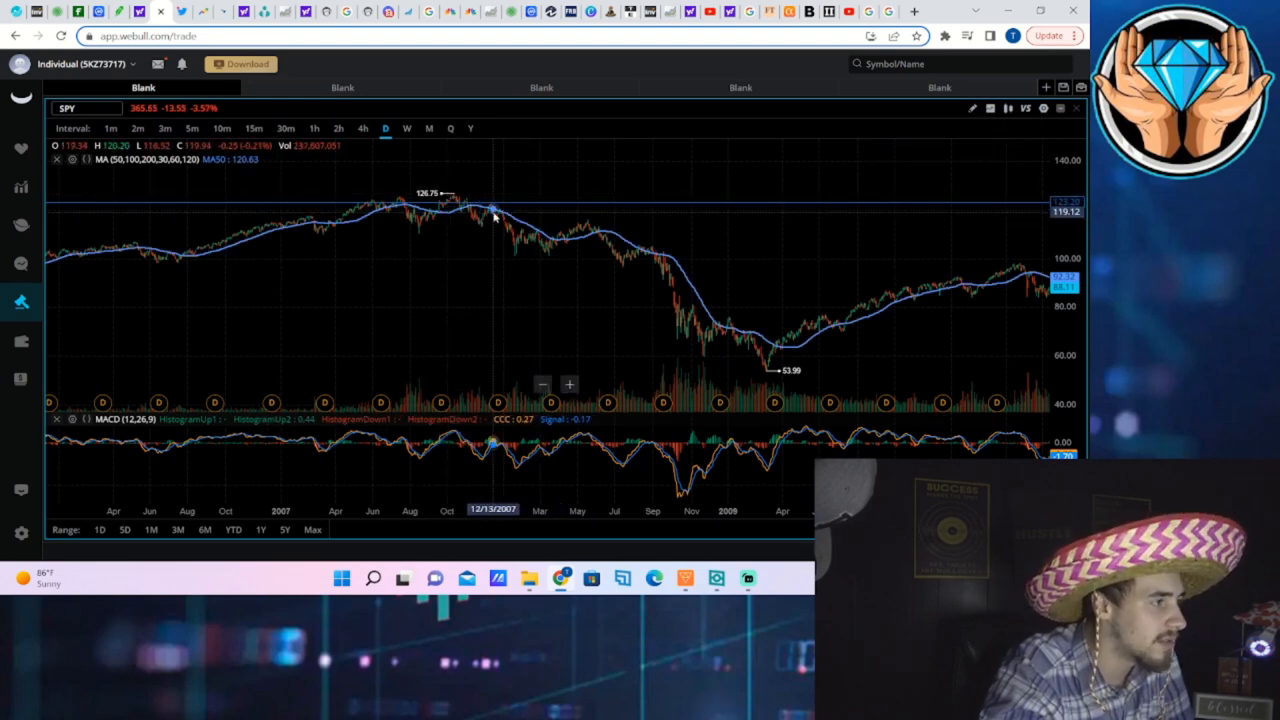
mouse_move(524, 250)
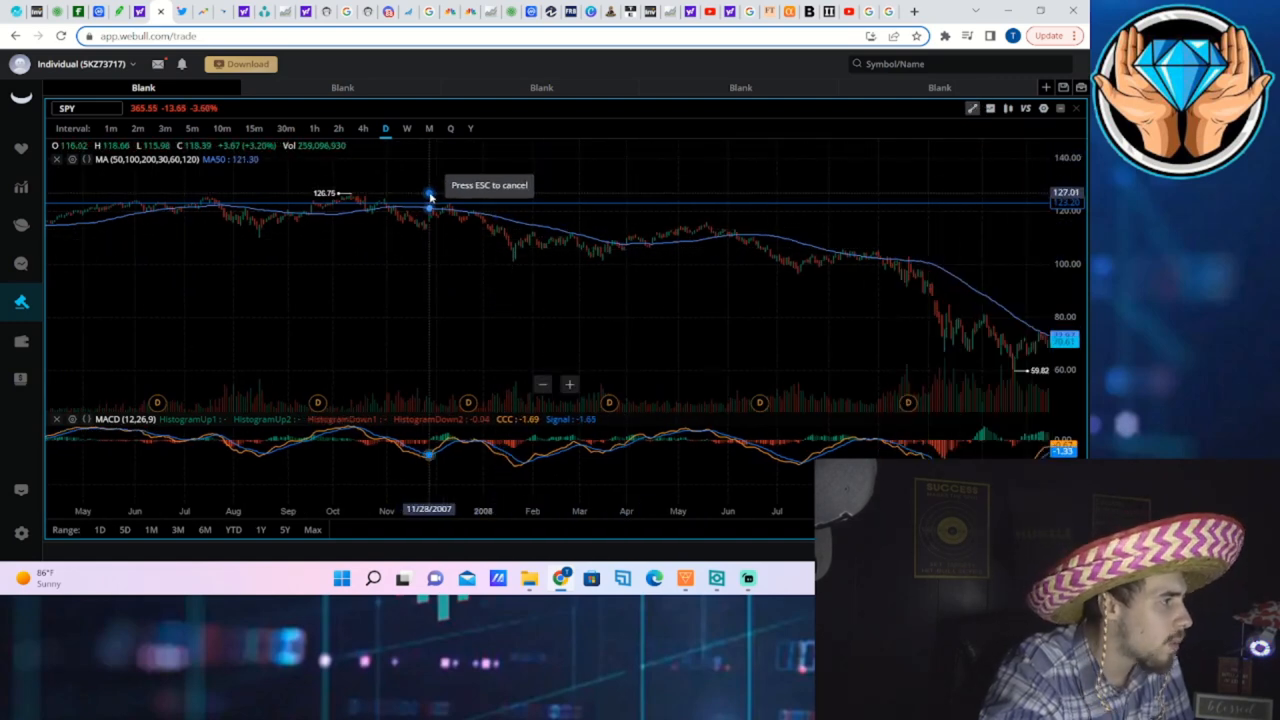
drag(428, 208, 496, 258)
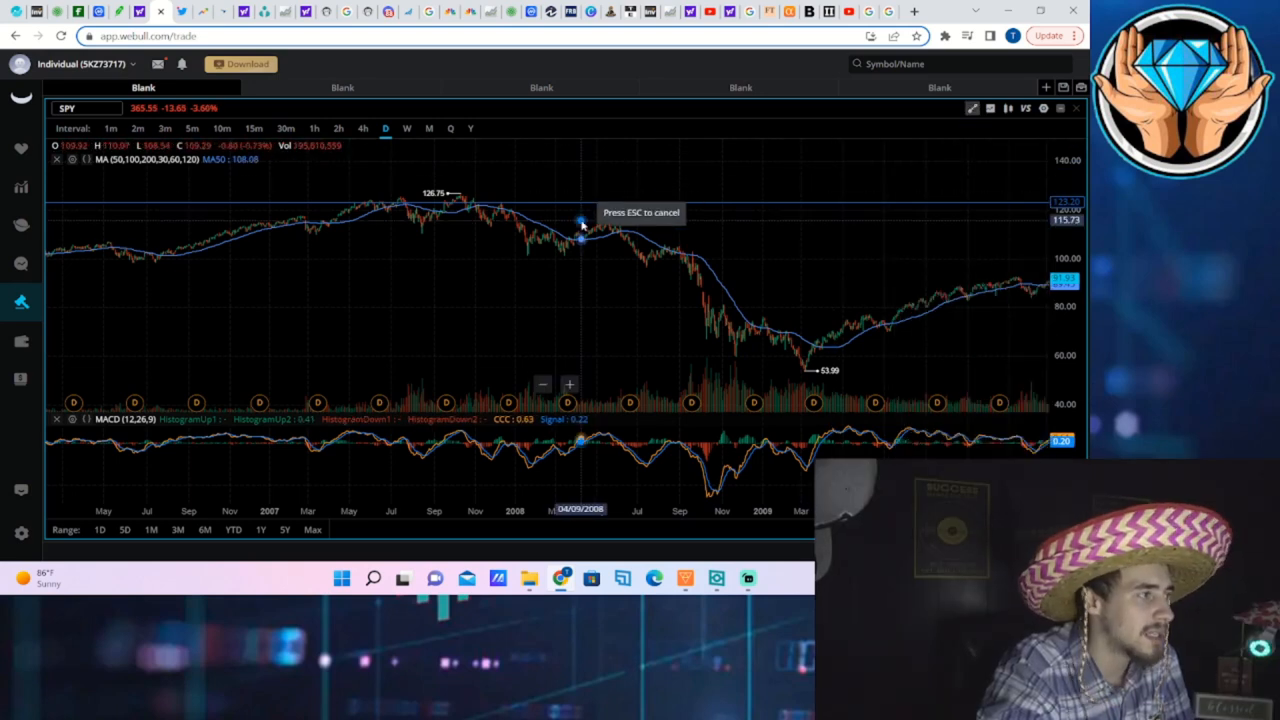
mouse_move(604, 210)
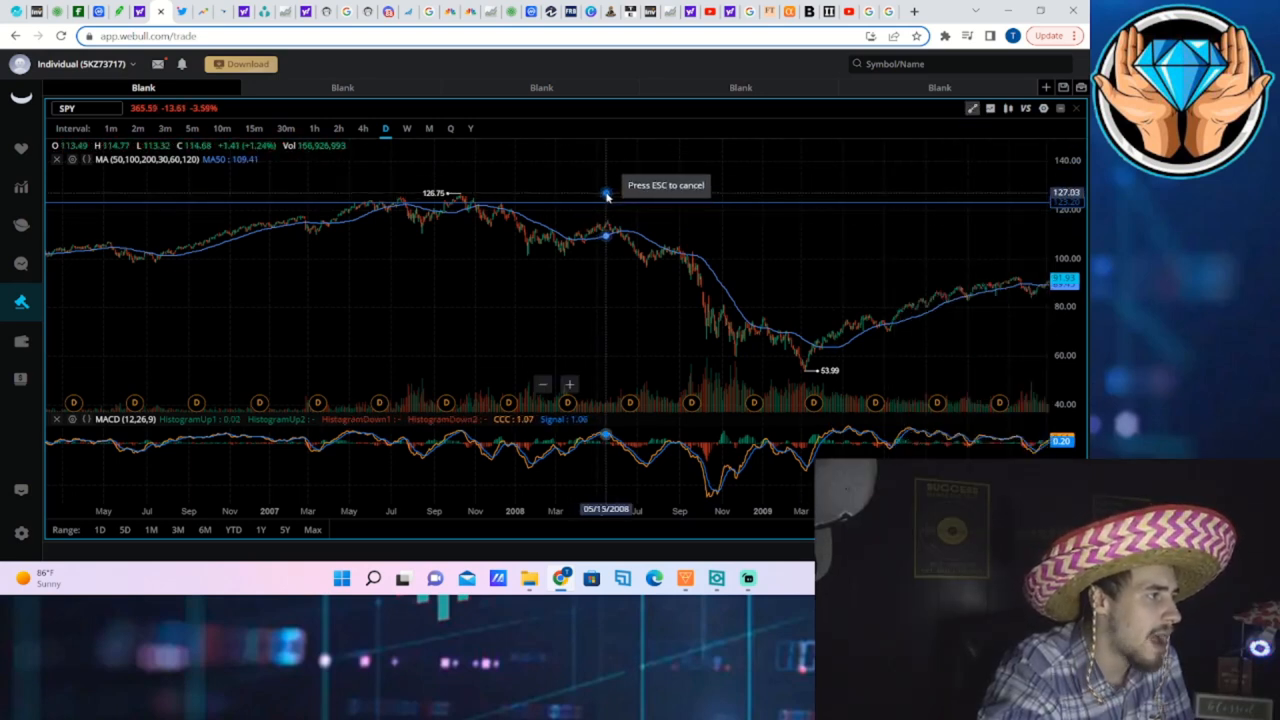
drag(608, 194, 724, 372)
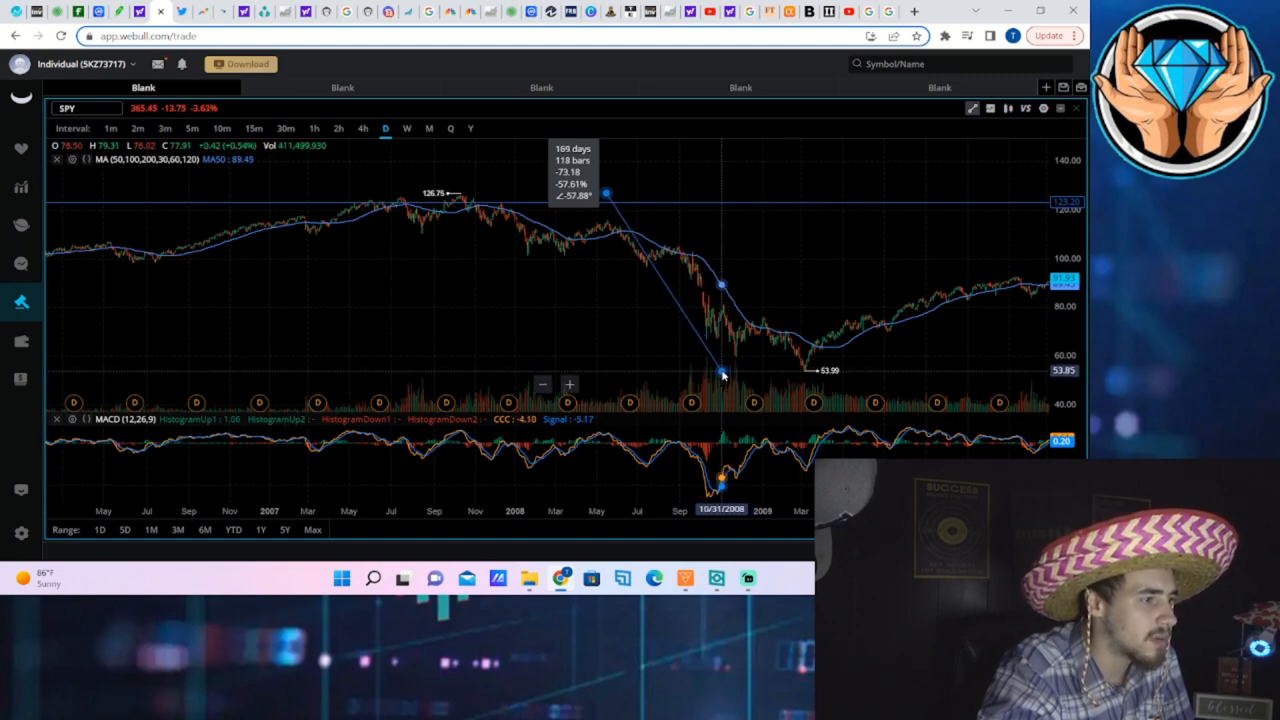
drag(724, 376, 624, 360)
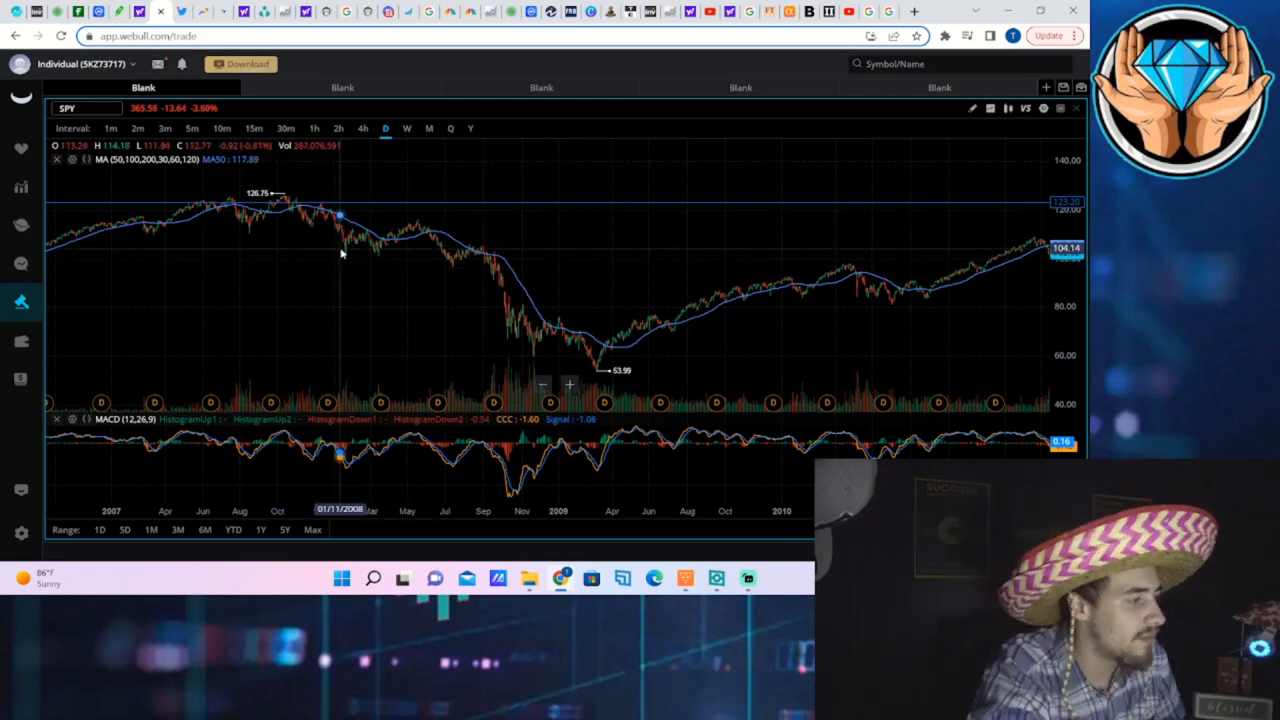
mouse_move(348, 248)
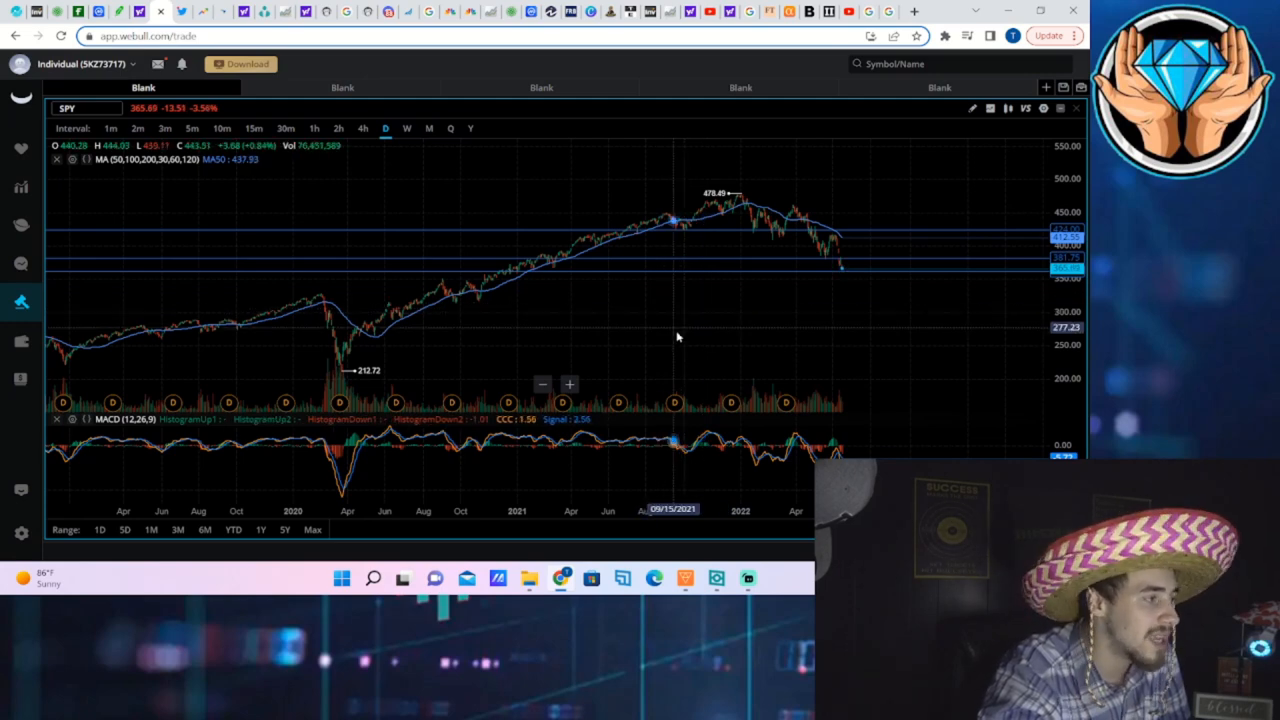
mouse_move(696, 318)
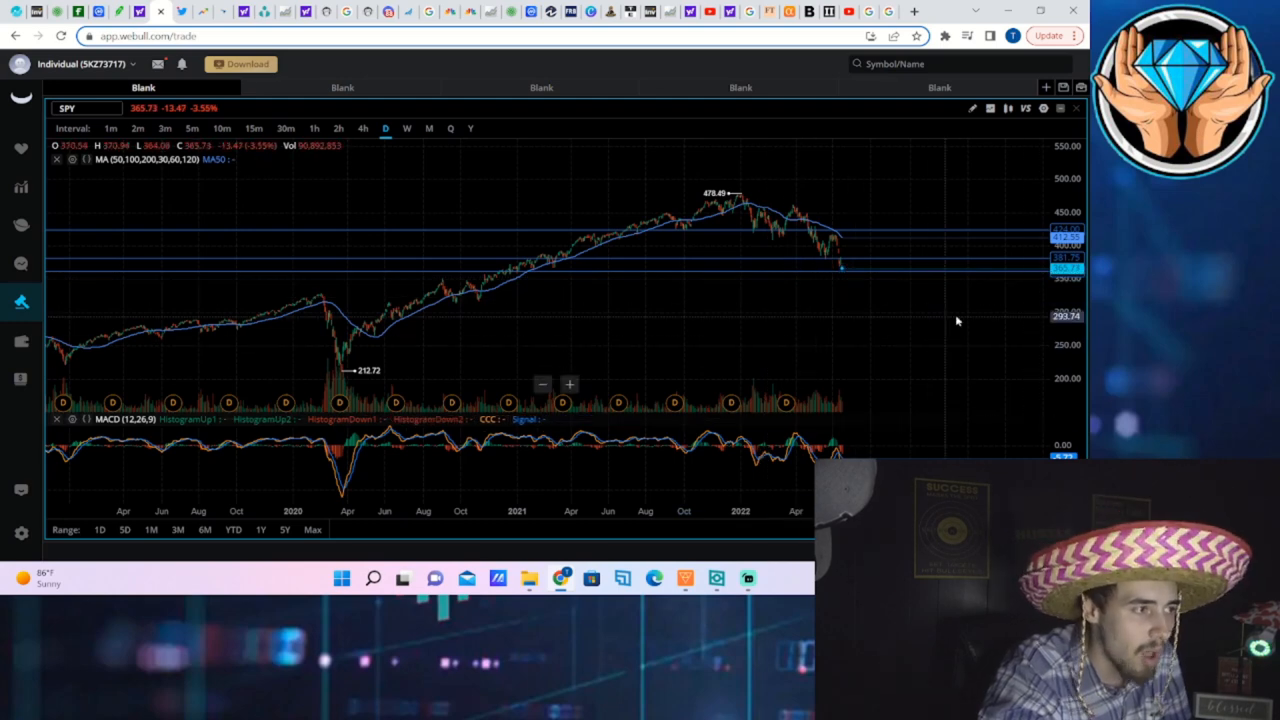
mouse_move(716, 272)
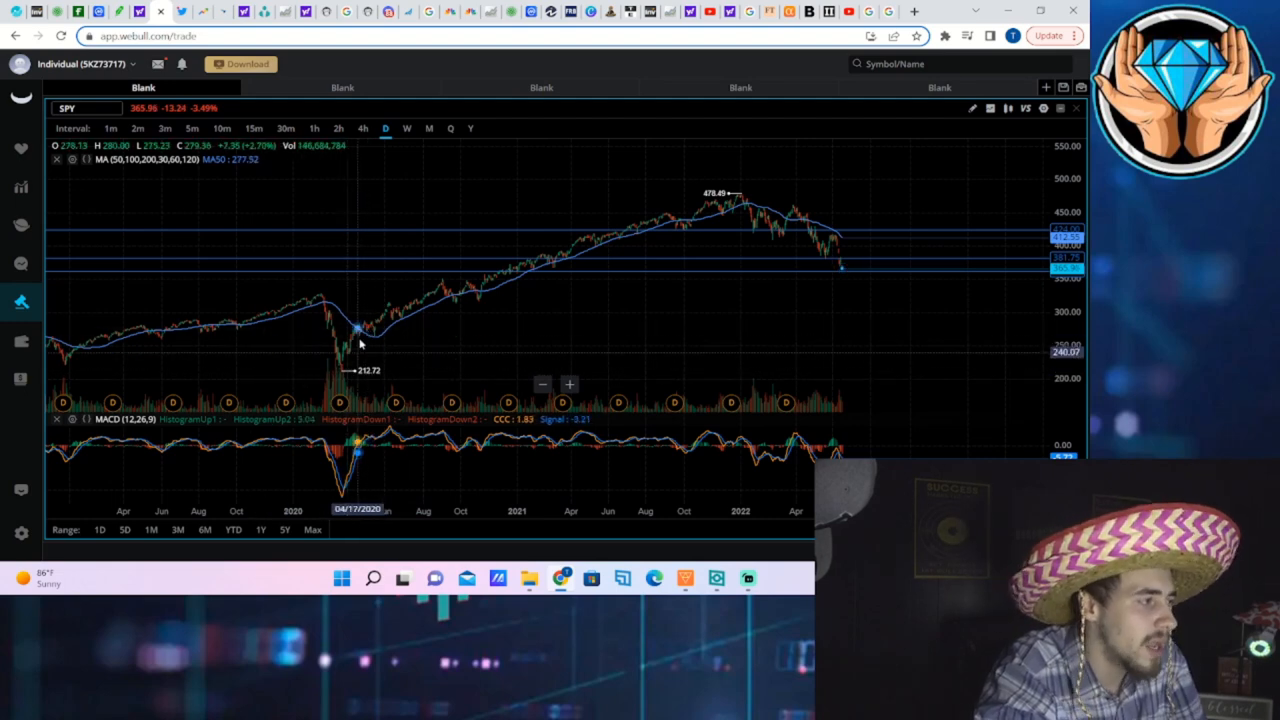
mouse_move(400, 318)
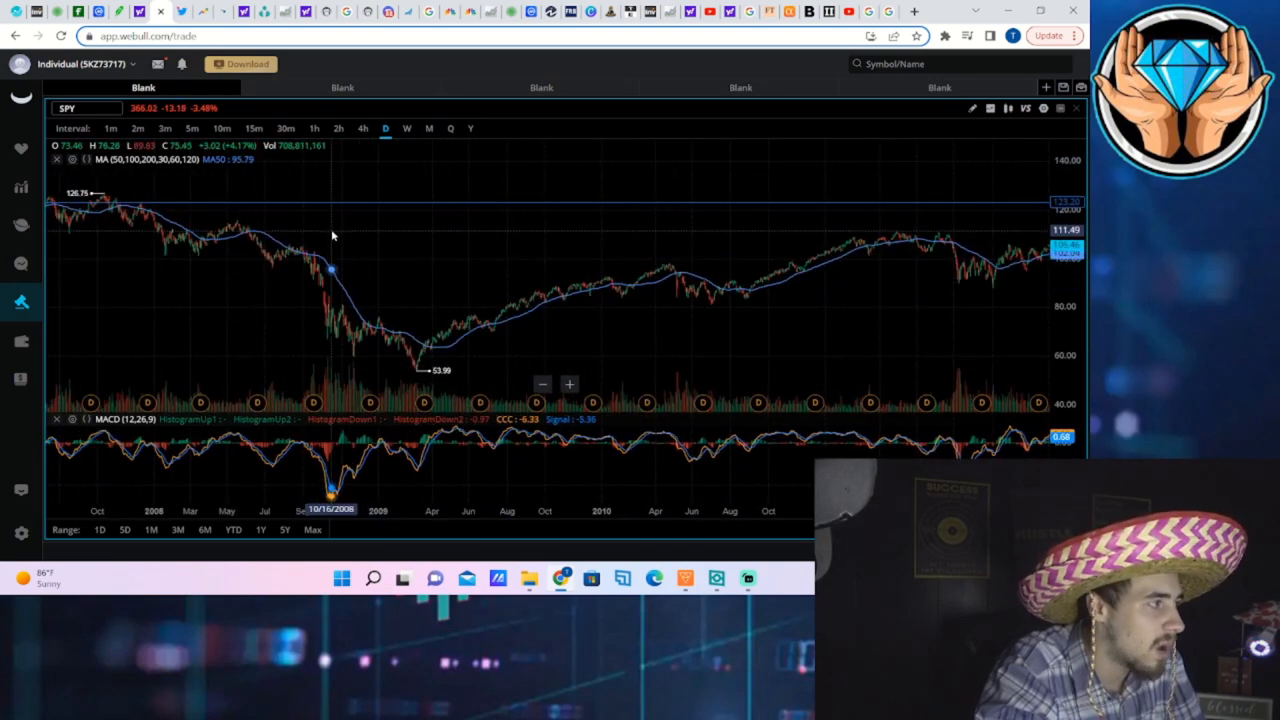
mouse_move(322, 200)
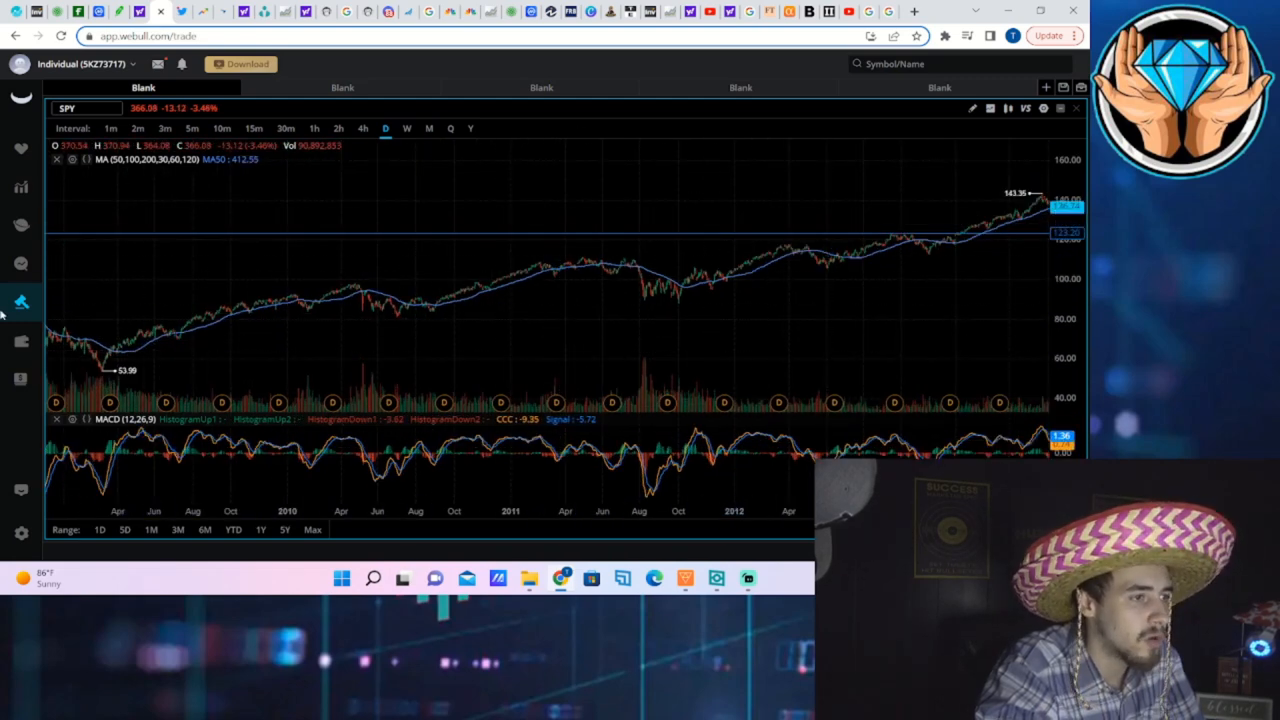
mouse_move(430, 404)
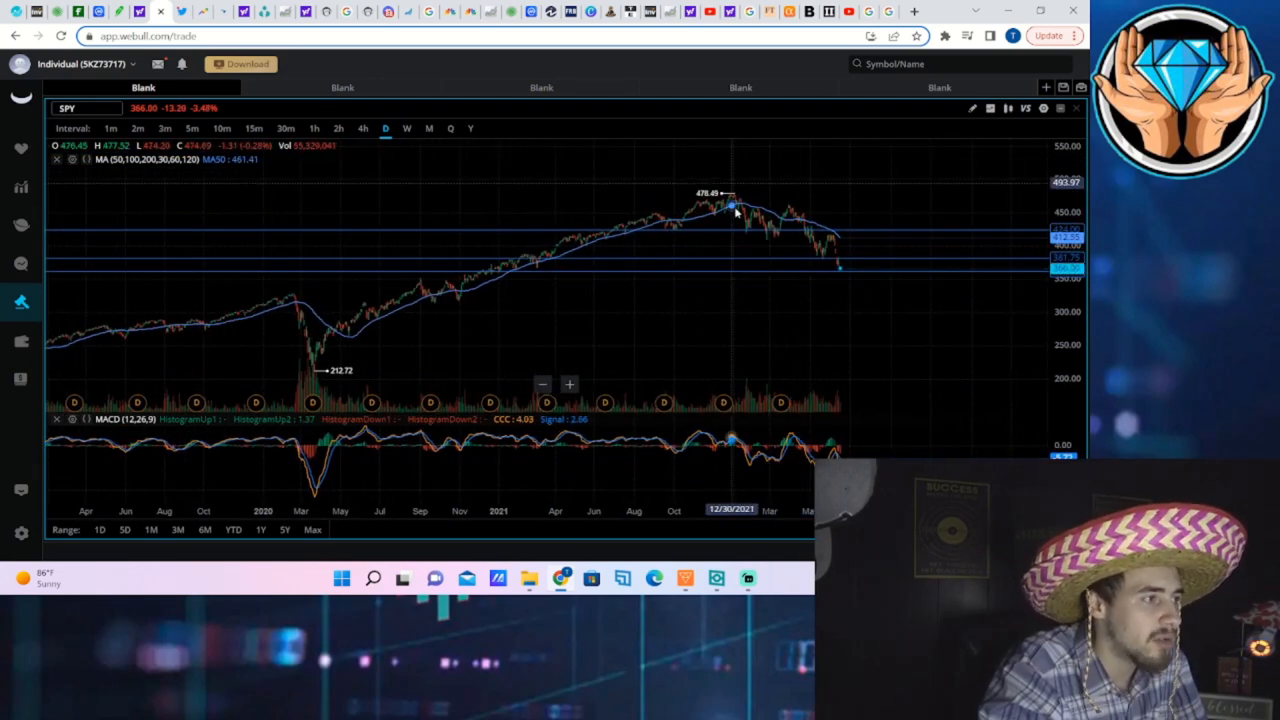
mouse_move(728, 200)
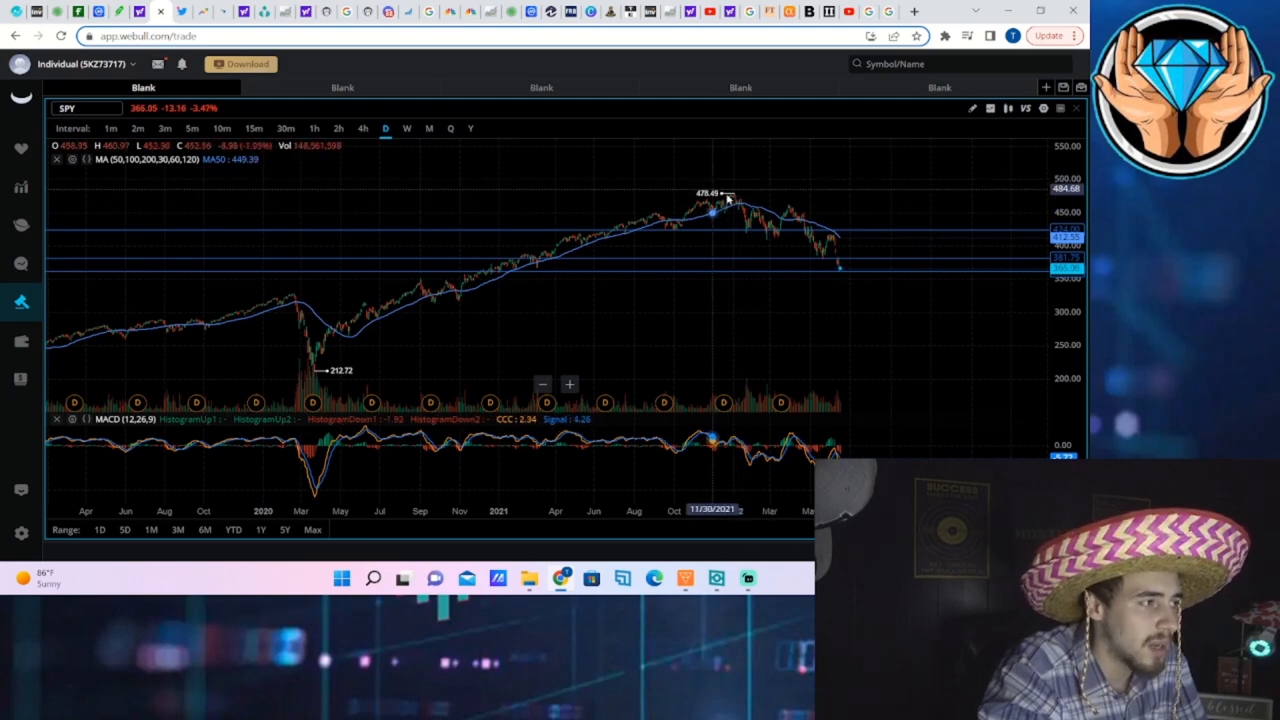
mouse_move(722, 212)
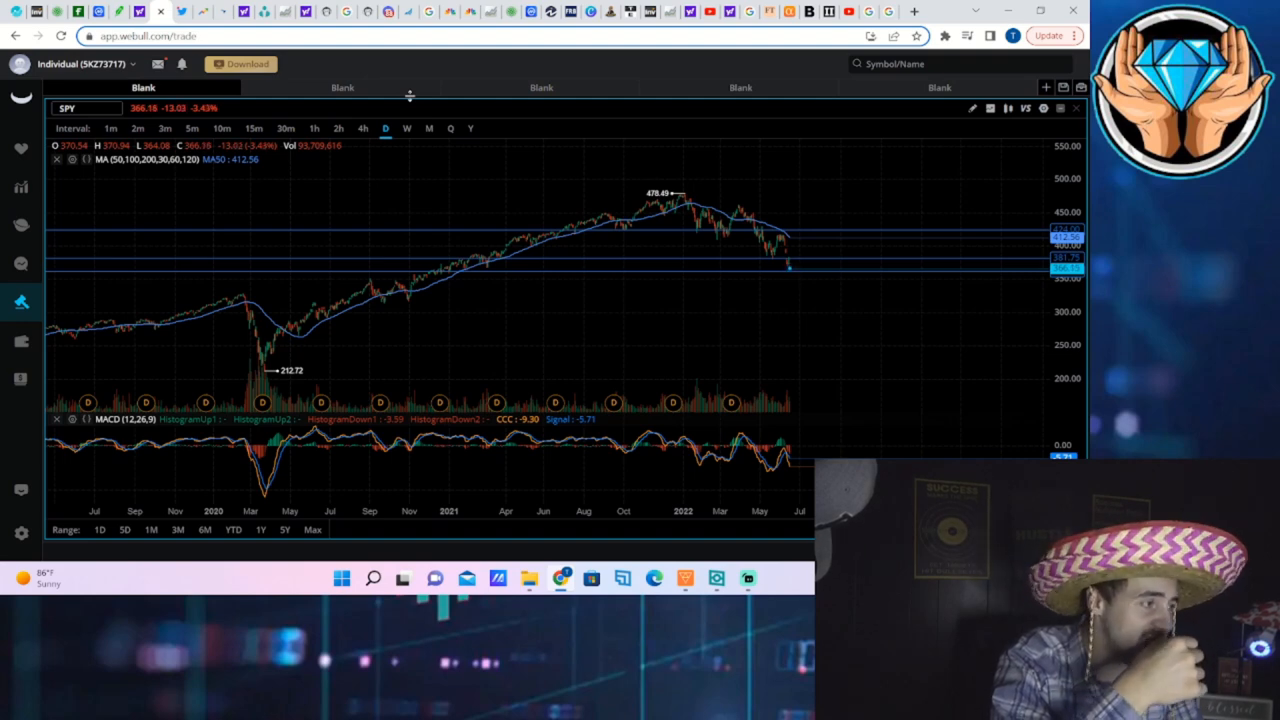
mouse_move(670, 296)
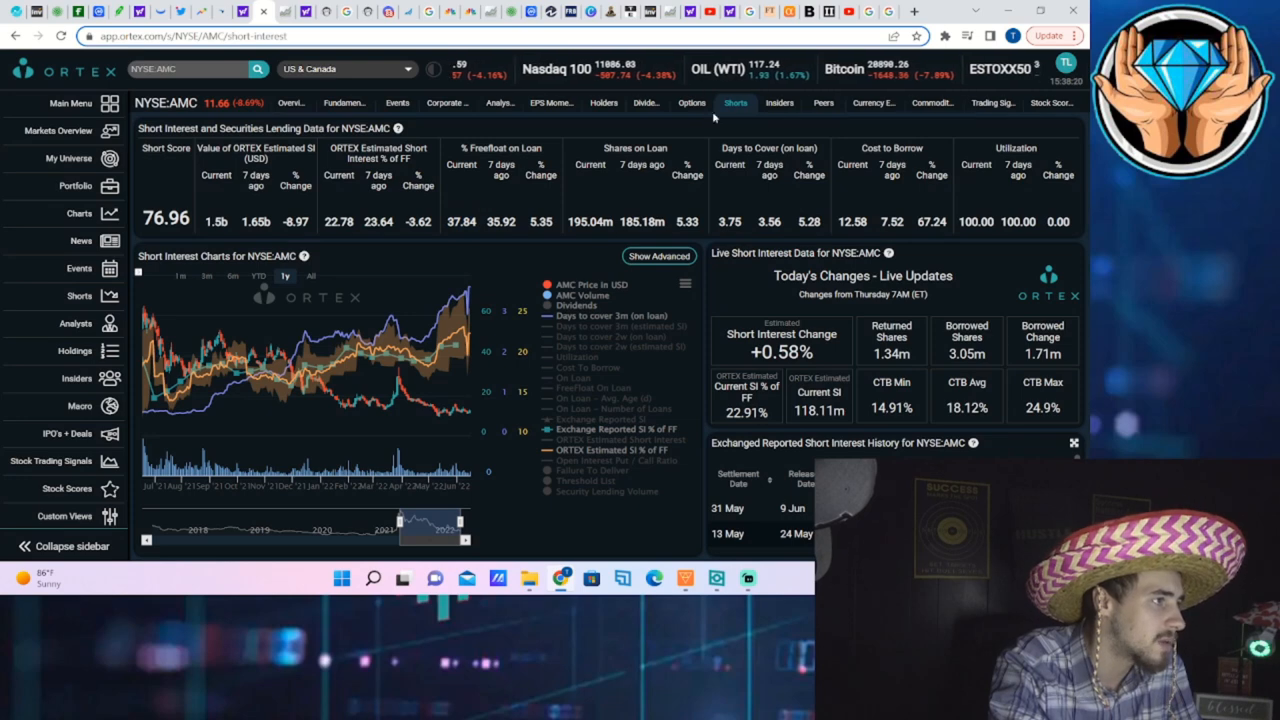
click(692, 102)
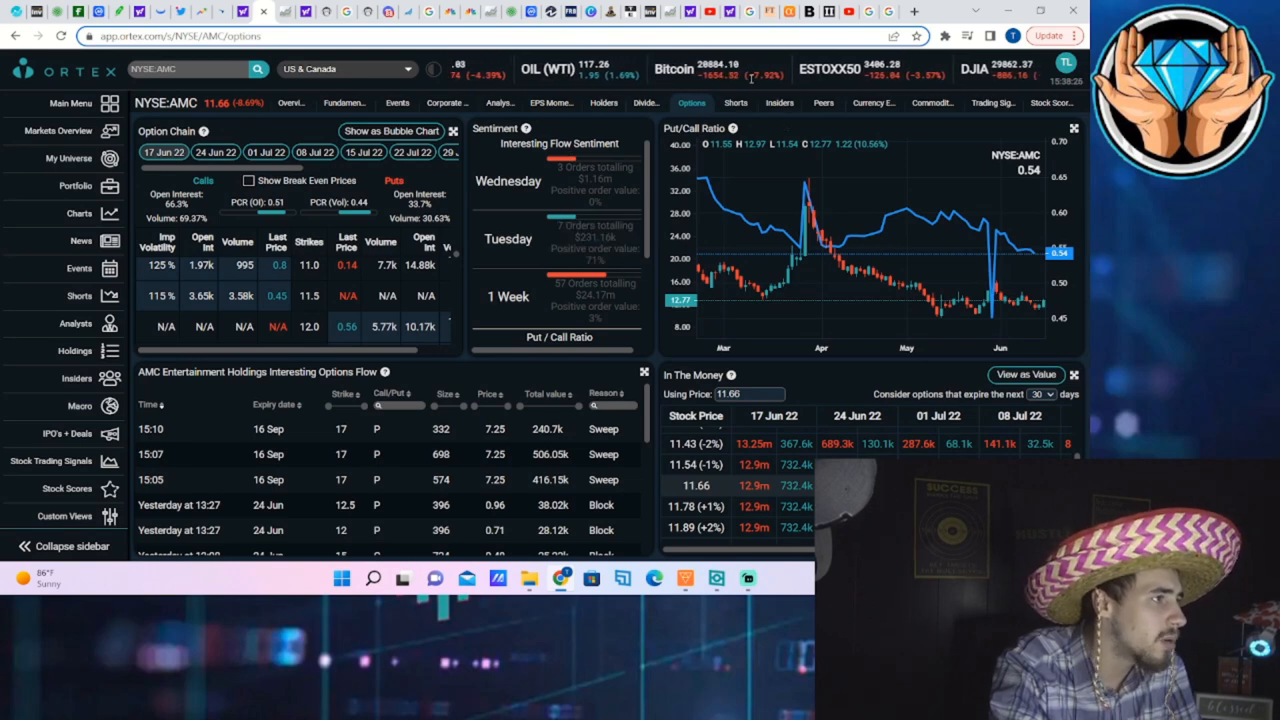
click(736, 102)
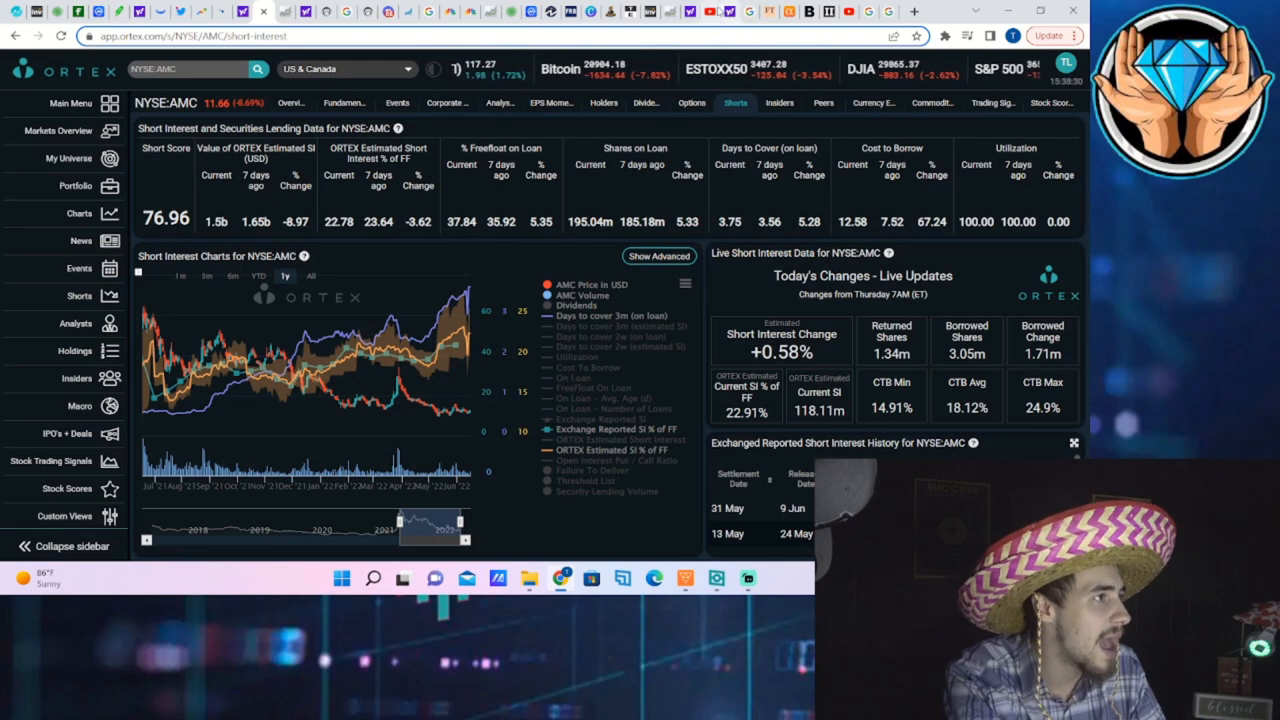
mouse_move(870, 130)
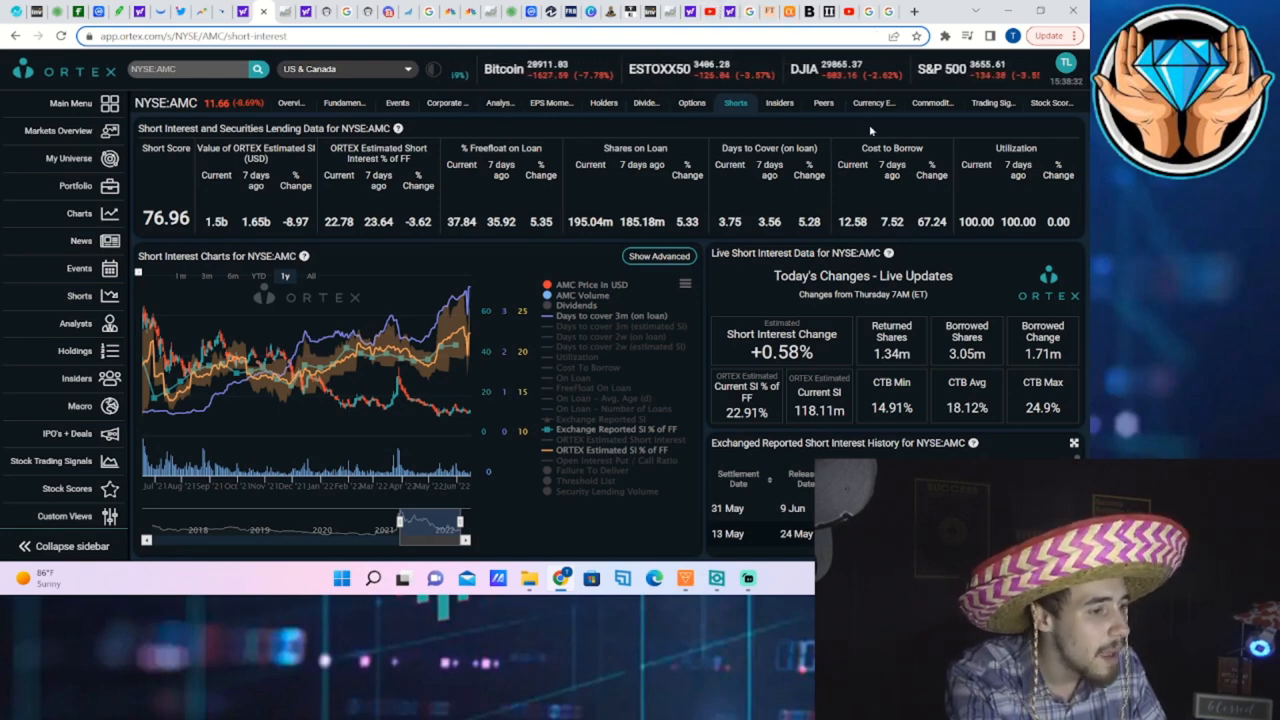